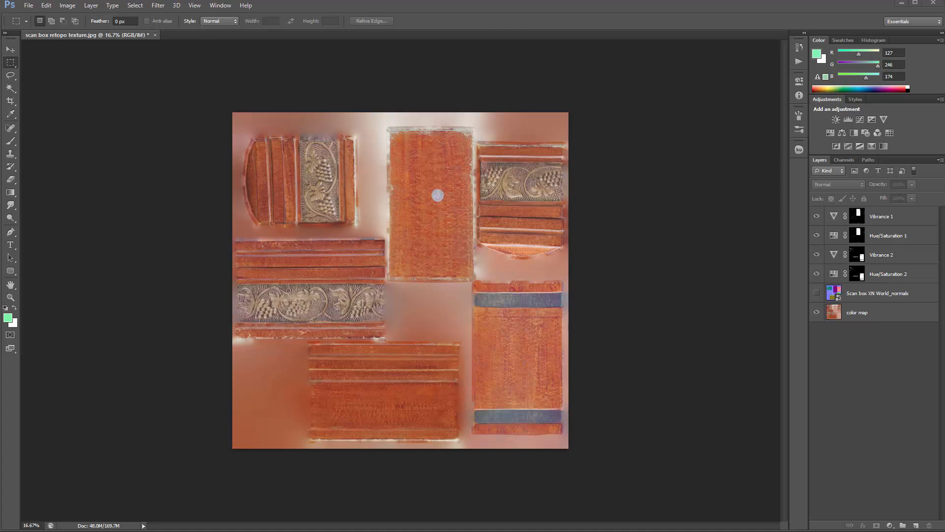
mouse_move(571, 47)
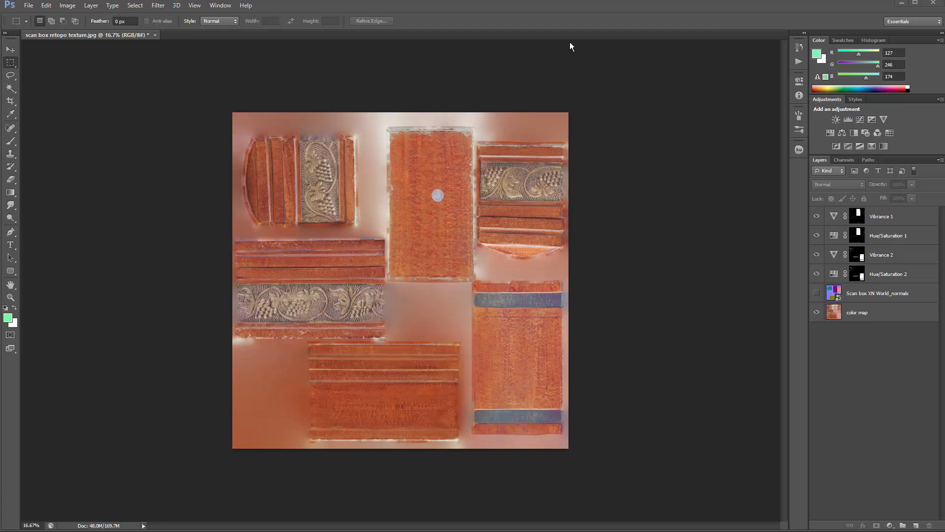
mouse_move(527, 143)
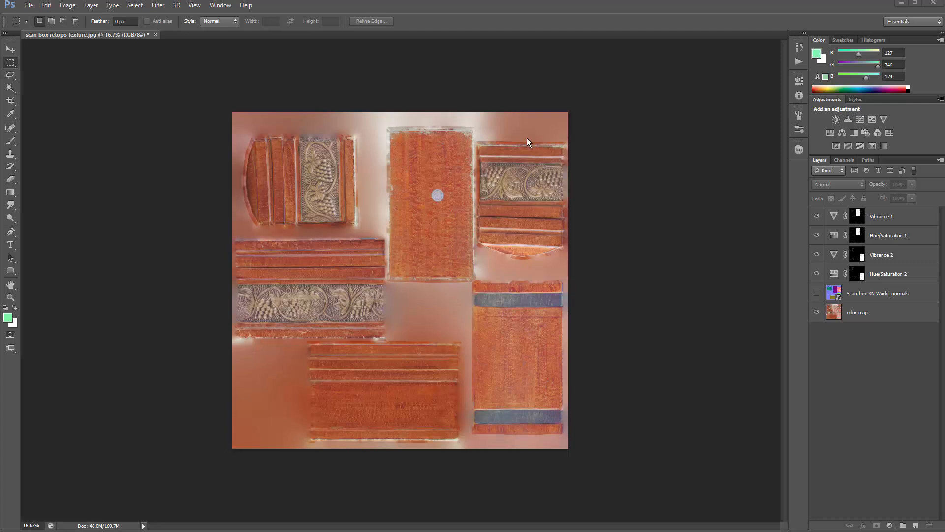
mouse_move(718, 275)
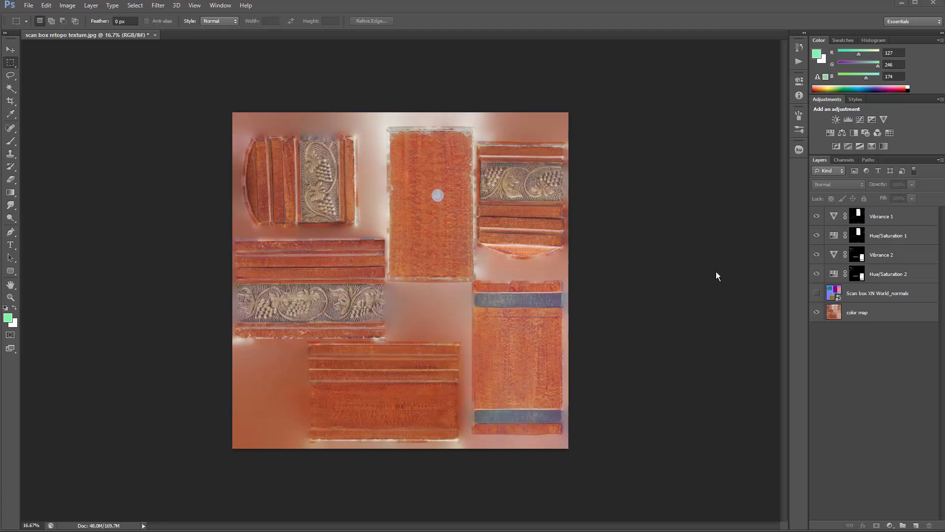
mouse_move(898, 229)
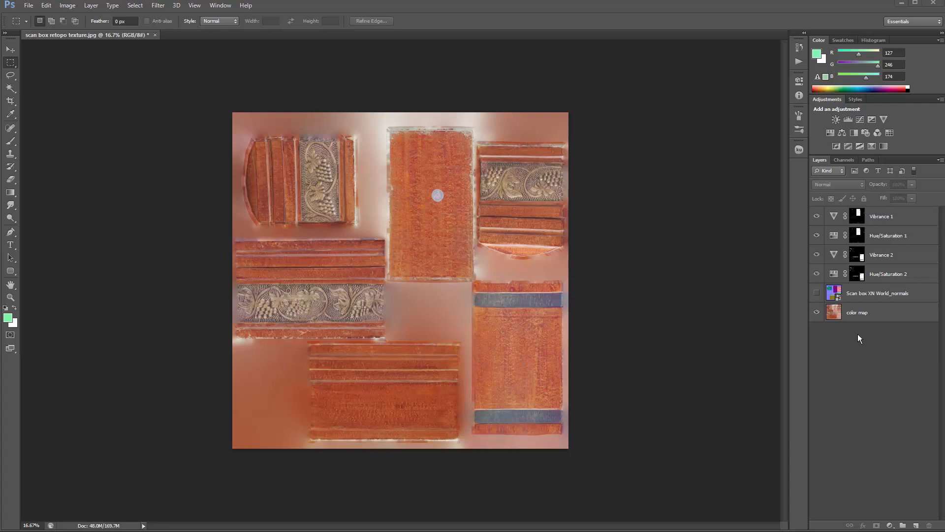
mouse_move(867, 323)
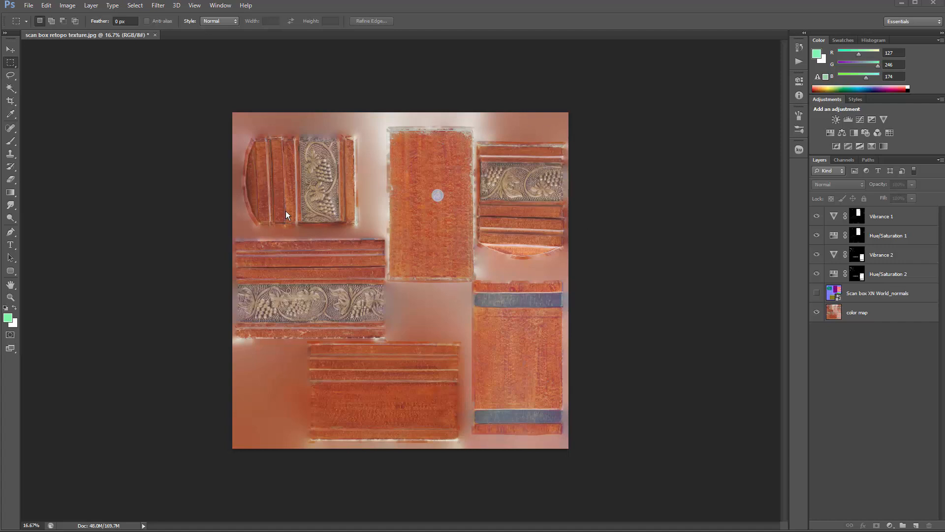
mouse_move(903, 227)
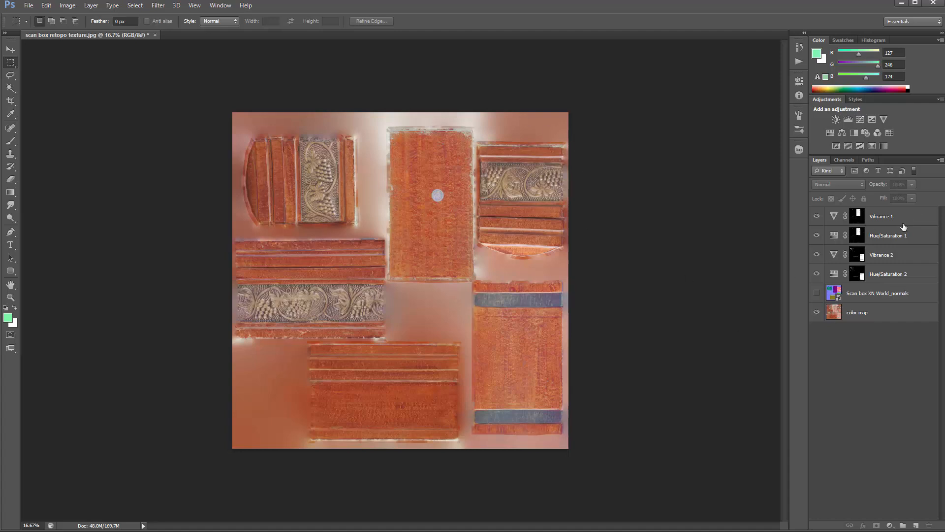
- Select all layers from Vibrance 1 down to color map in the Layers panel
left_click(881, 216)
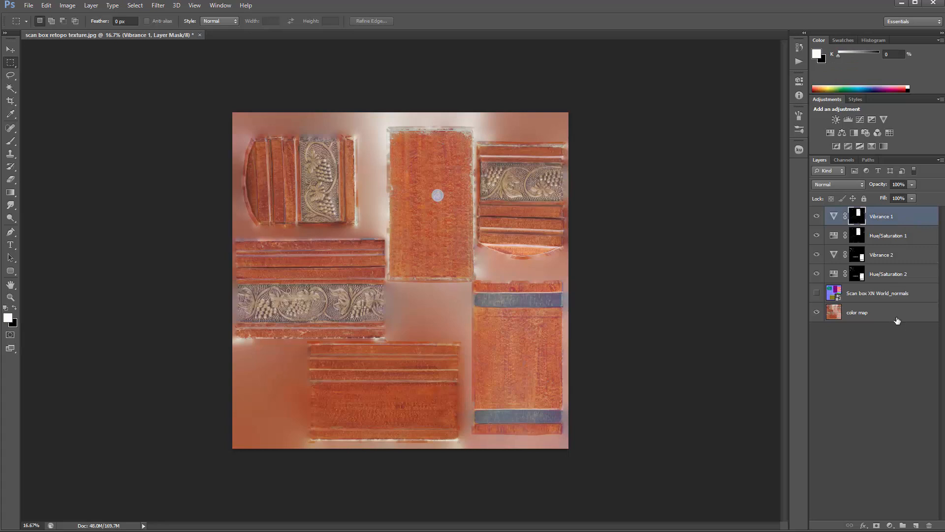
left_click(857, 312)
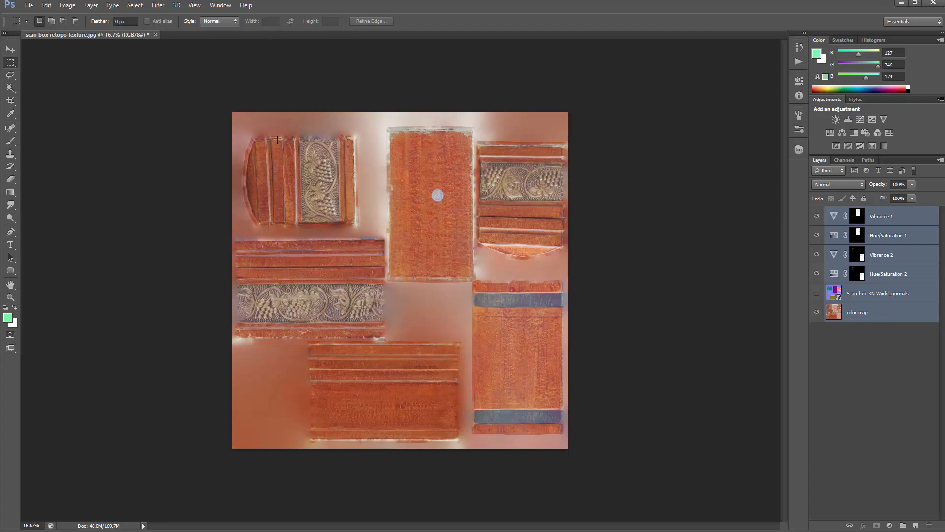
- Duplicate the selected layers and merge the duplicates into a single top layer
left_click(91, 6)
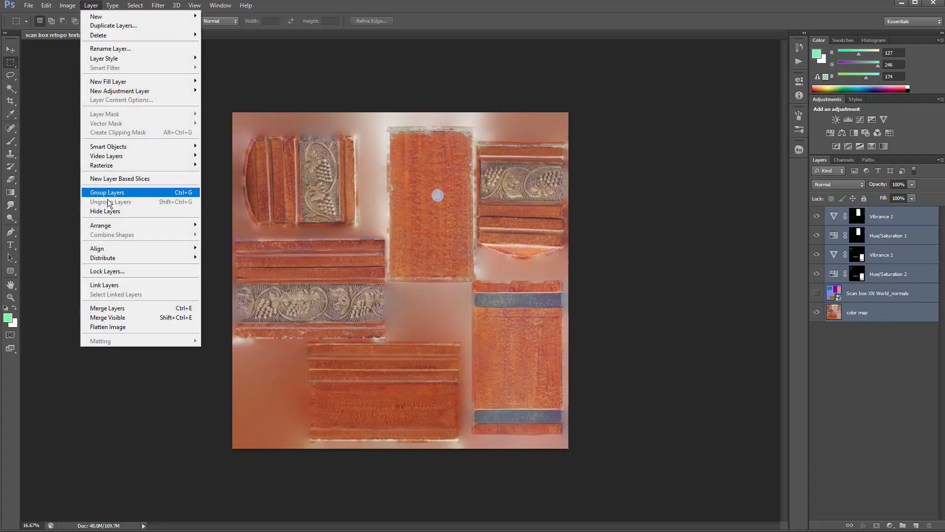
mouse_move(114, 26)
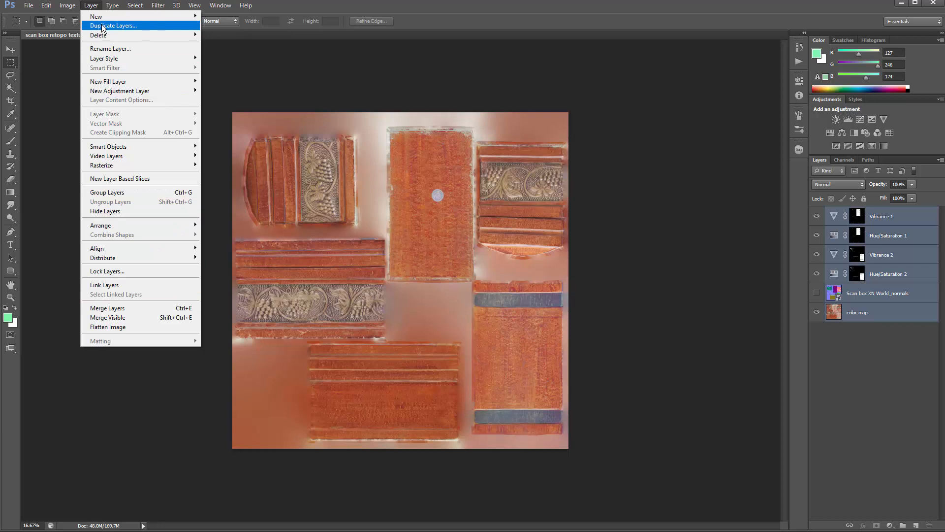
left_click(113, 26)
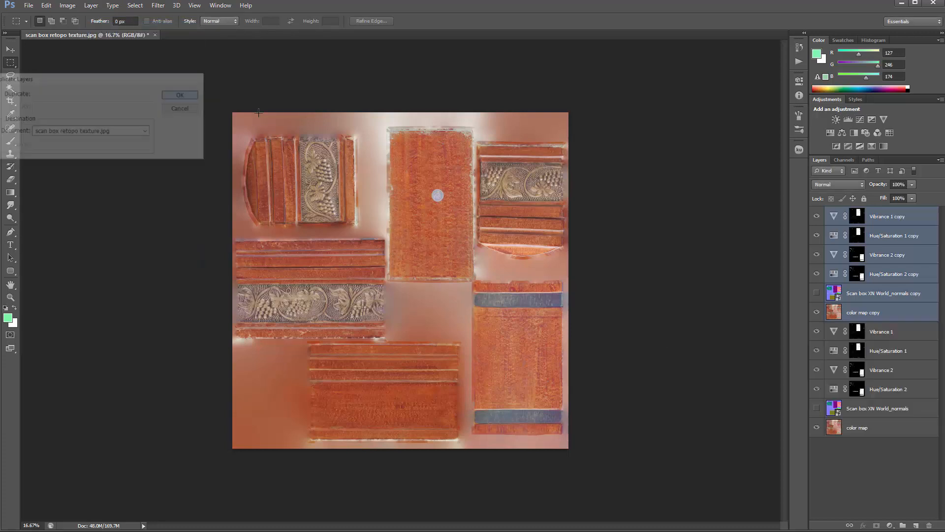
left_click(179, 94)
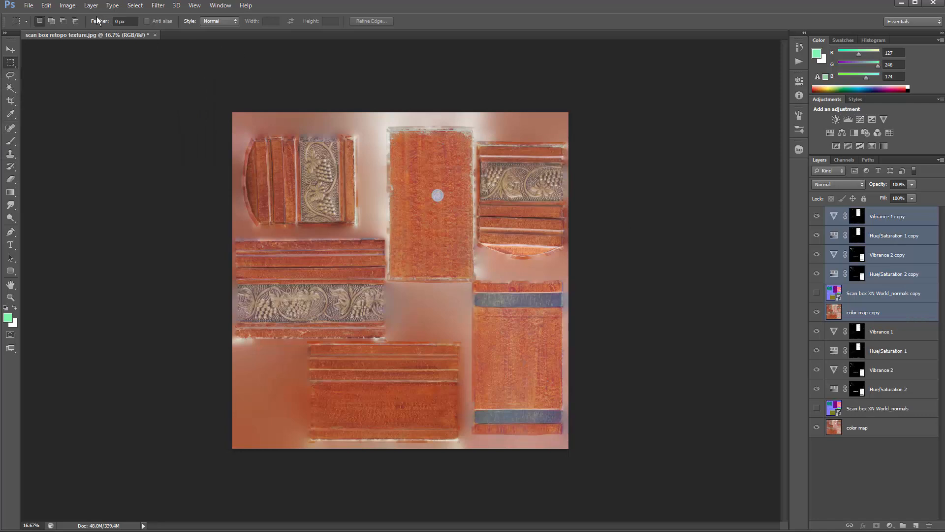
left_click(90, 6)
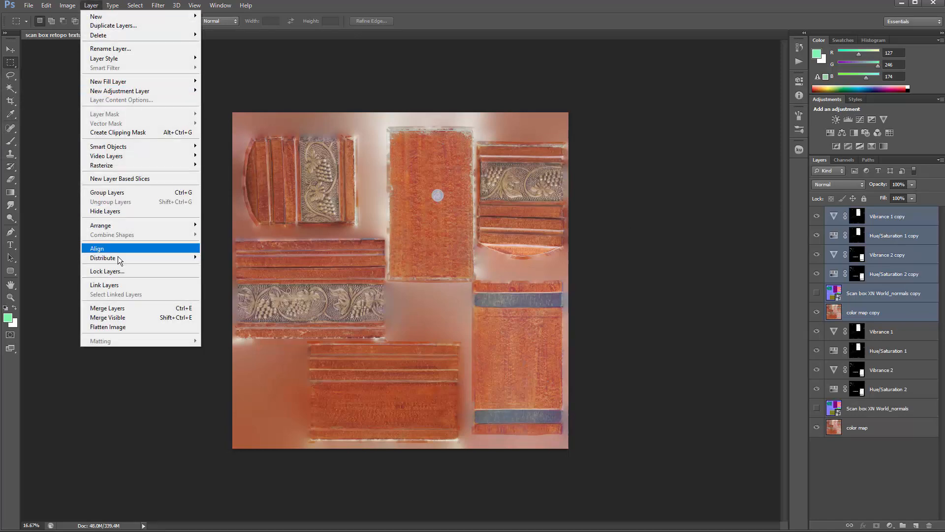
mouse_move(107, 308)
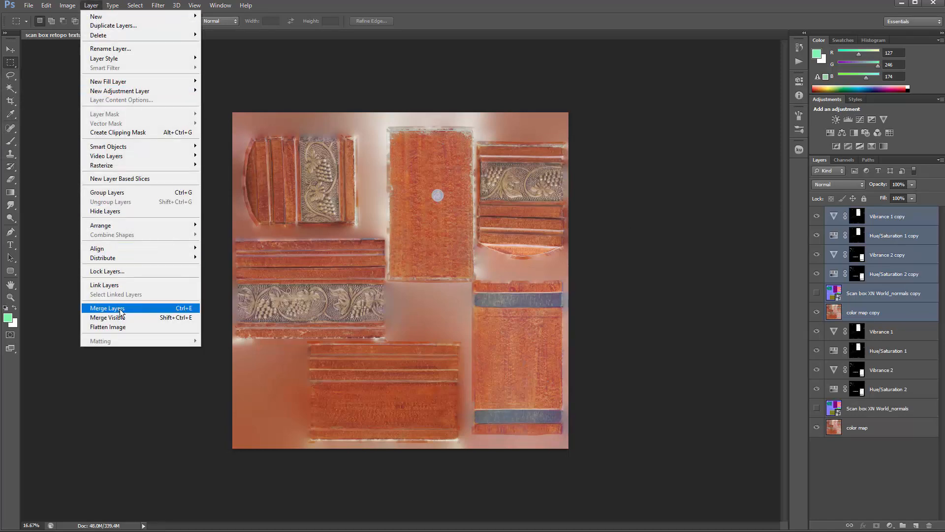
left_click(107, 308)
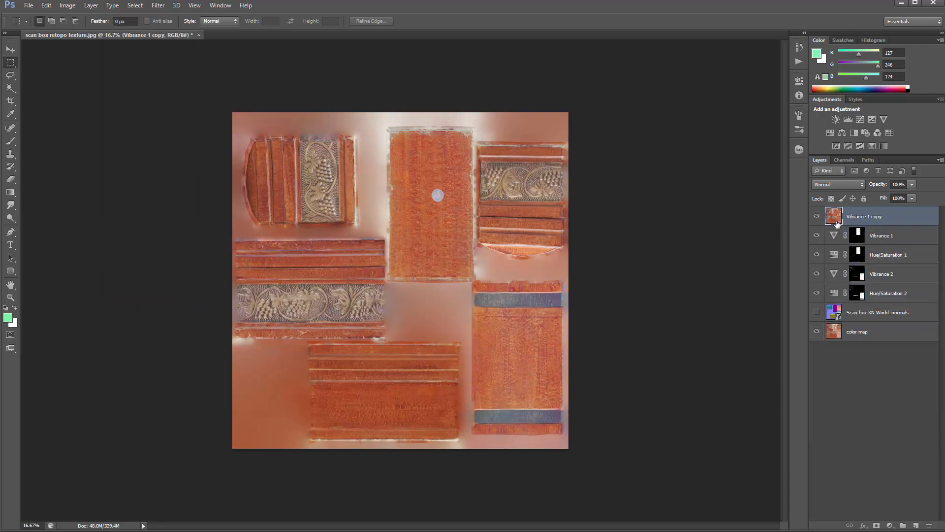
mouse_move(863, 216)
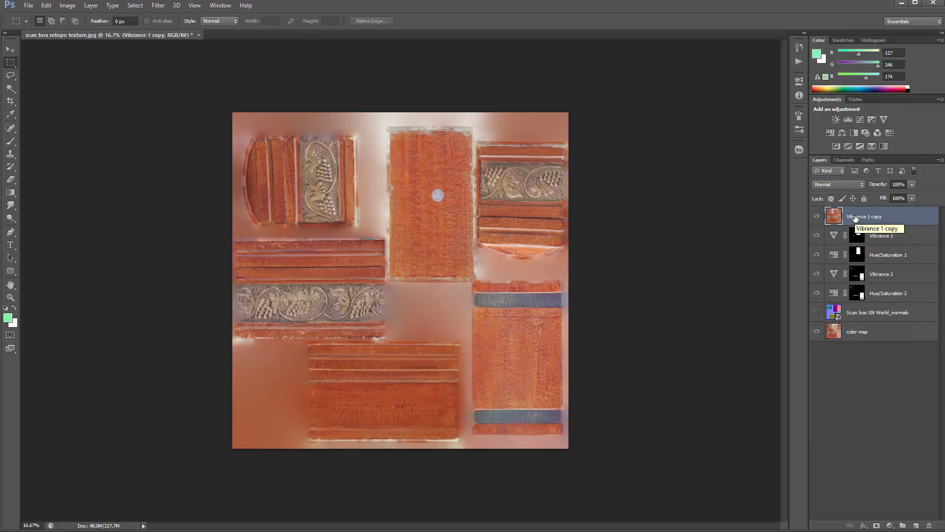
- Rename the merged layer to 'detail bw'
double_click(863, 216)
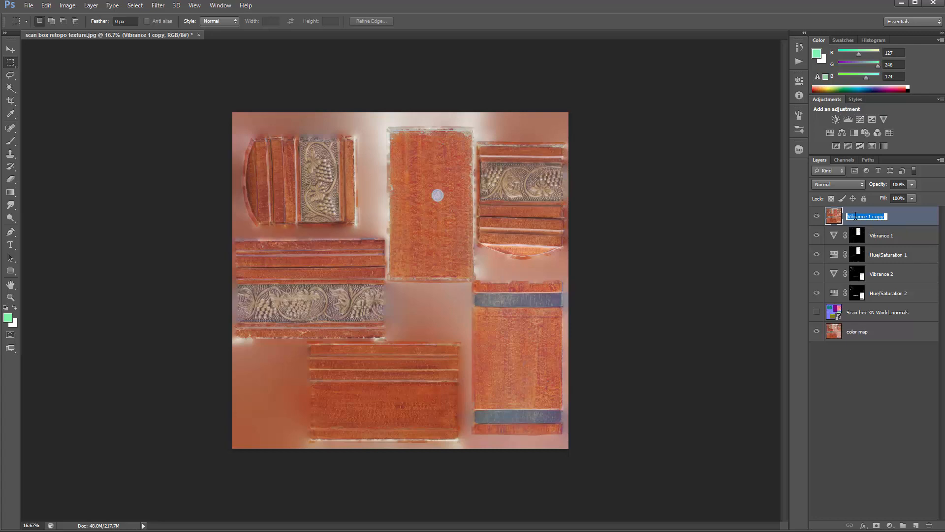
type("detail bw")
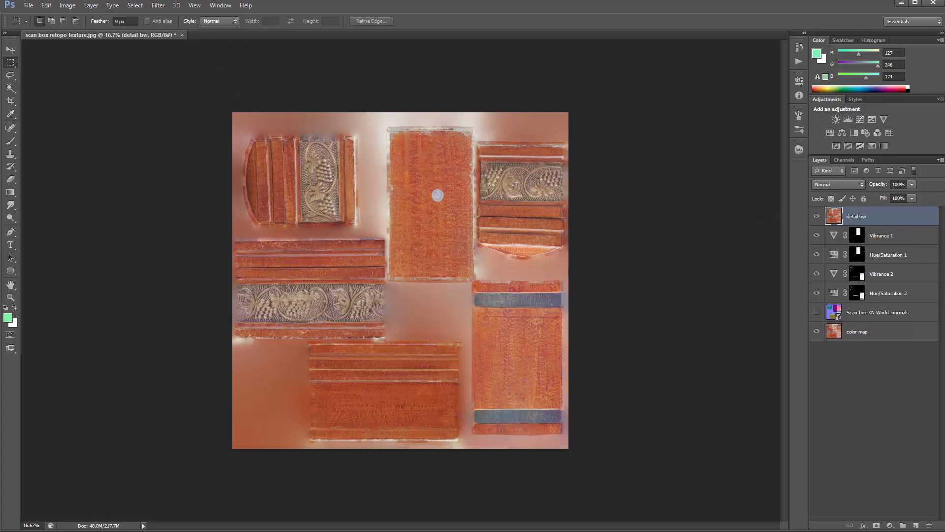
mouse_move(67, 5)
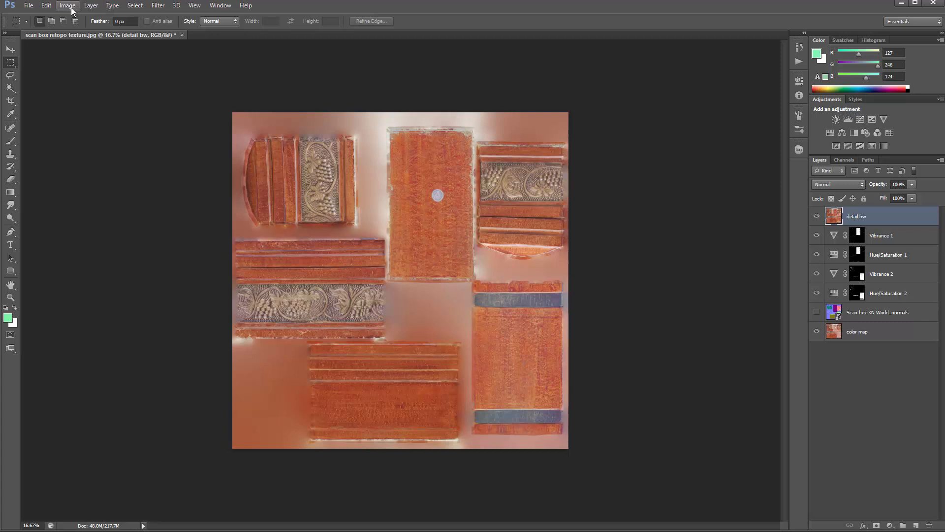
- Desaturate the detail bw layer to grayscale with Hue/Saturation at -100 saturation
left_click(67, 5)
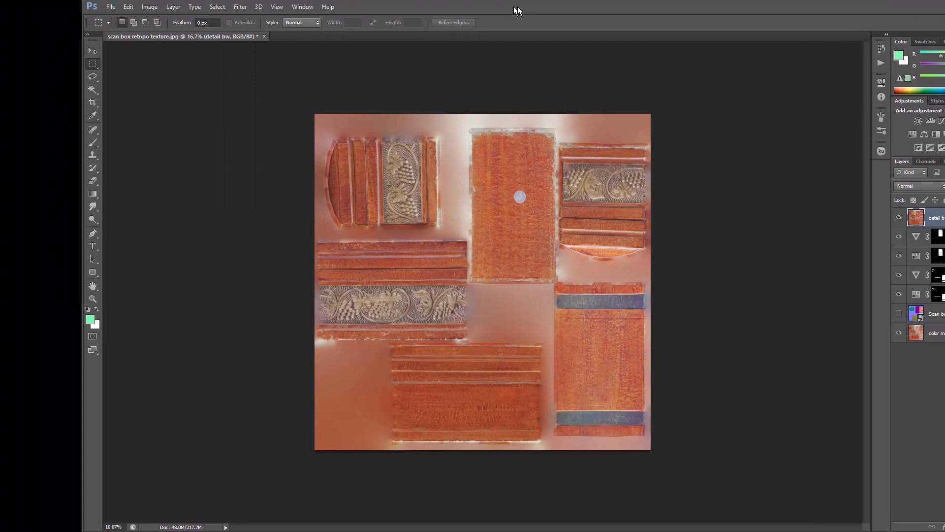
left_click(175, 7)
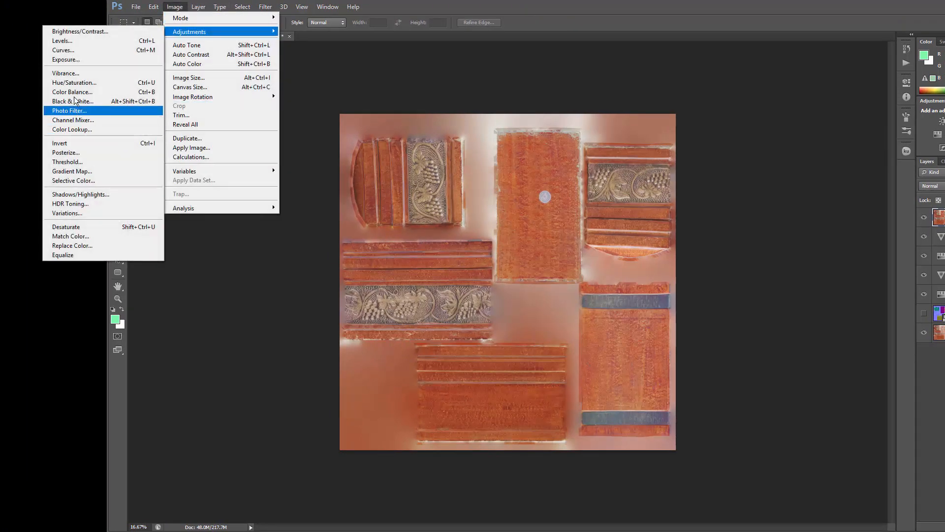
mouse_move(74, 82)
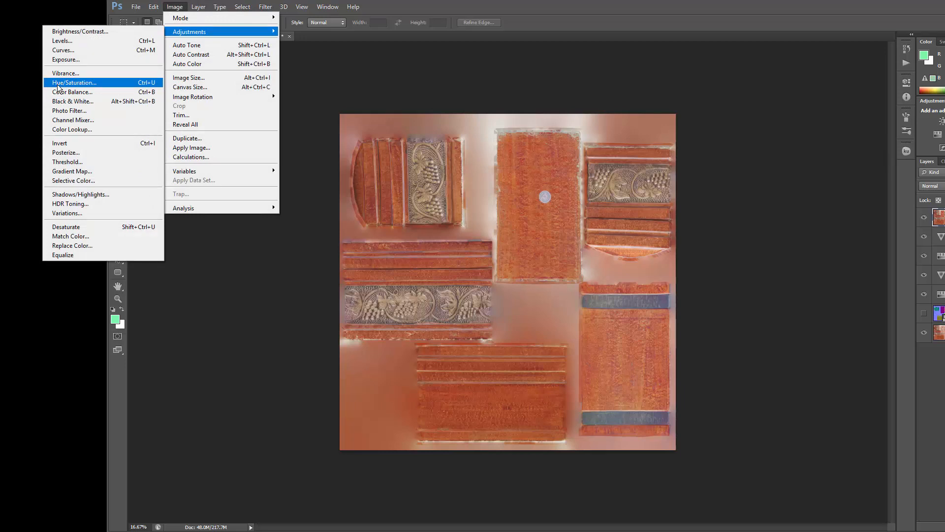
left_click(74, 83)
type("-100")
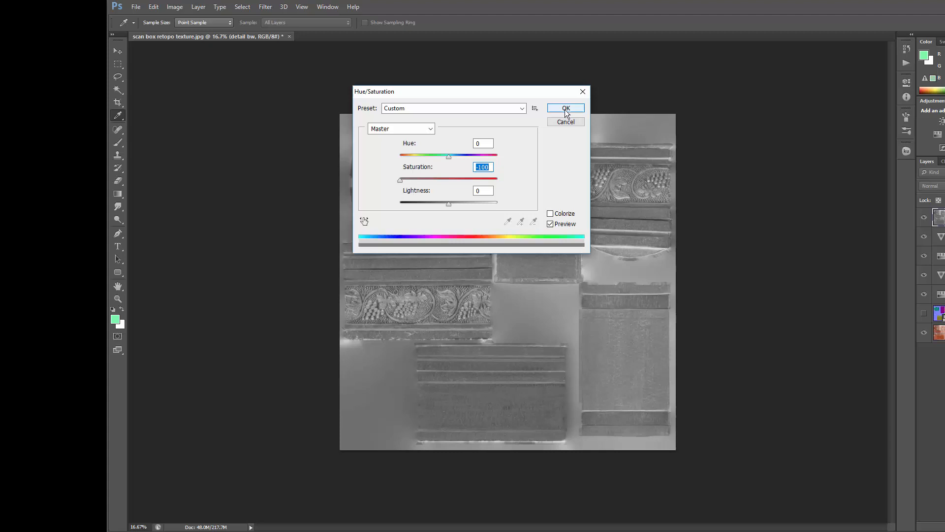
left_click(565, 108)
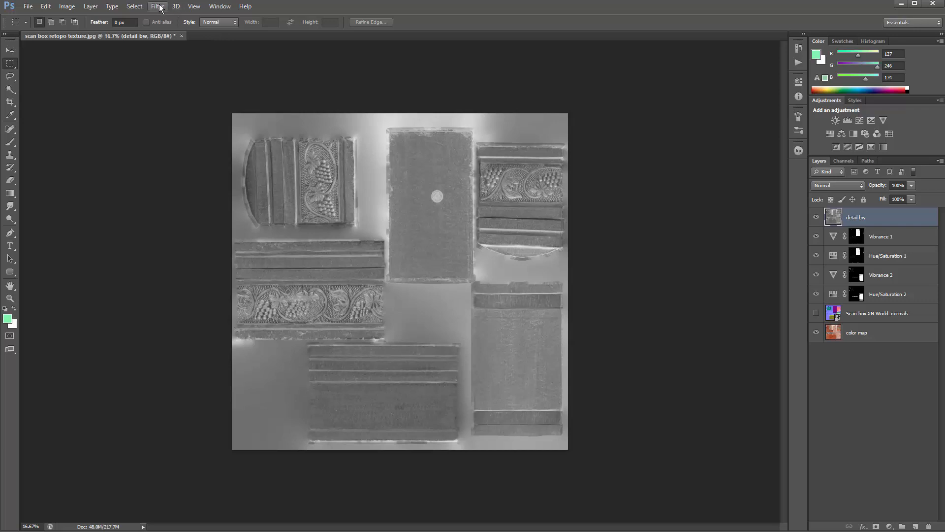
- Invoke the High Pass filter from Filter > Other on the detail bw layer
left_click(157, 6)
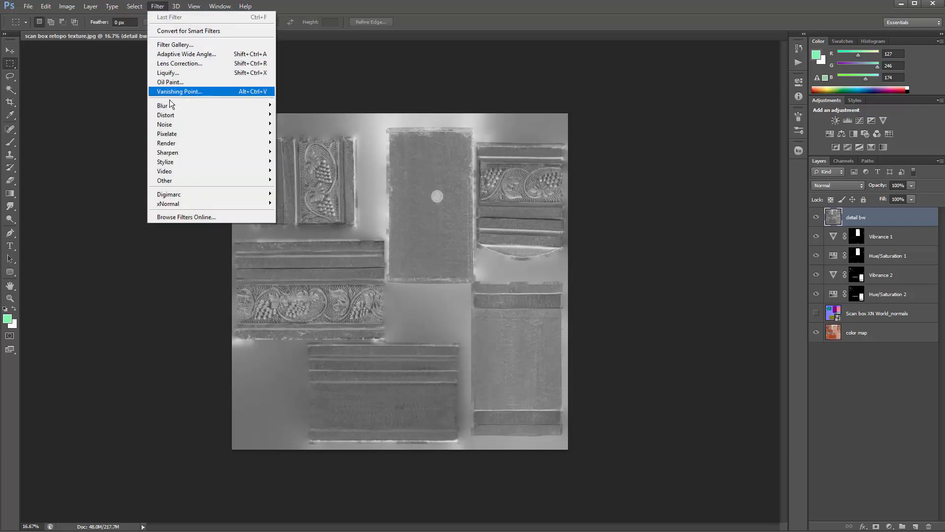
mouse_move(164, 180)
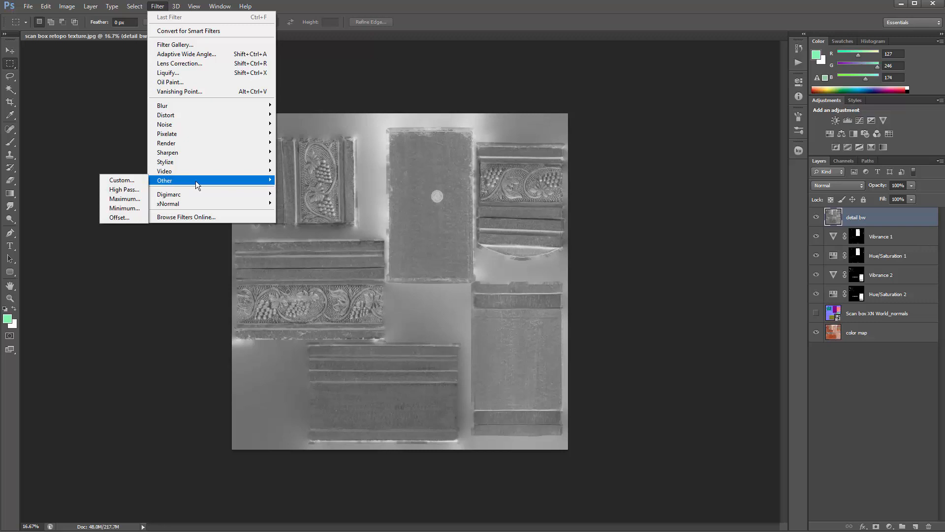
mouse_move(124, 189)
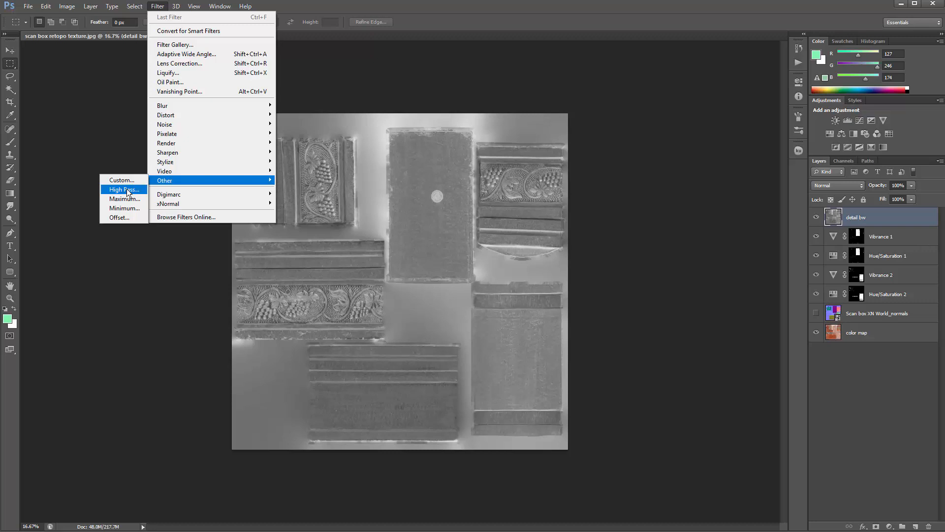
left_click(123, 189)
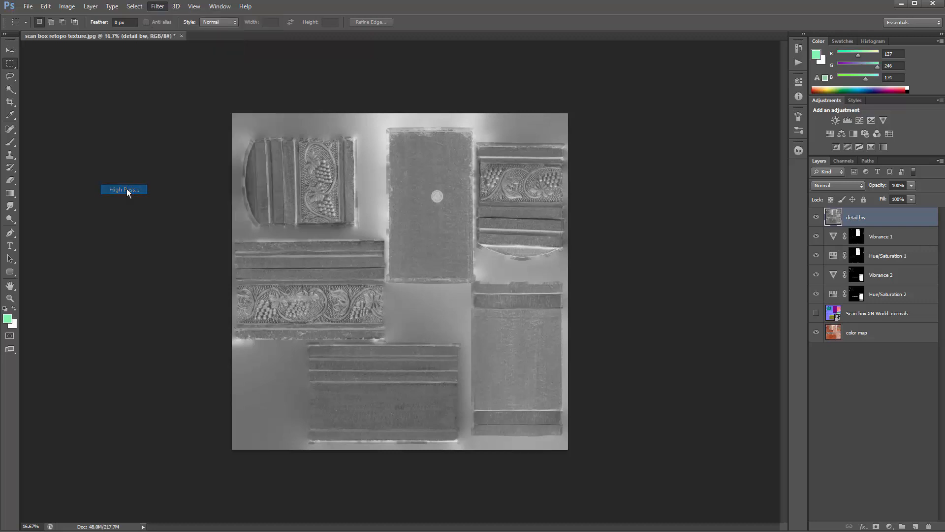
- Apply the High Pass filter with a small radius to extract grey surface detail
left_click(123, 189)
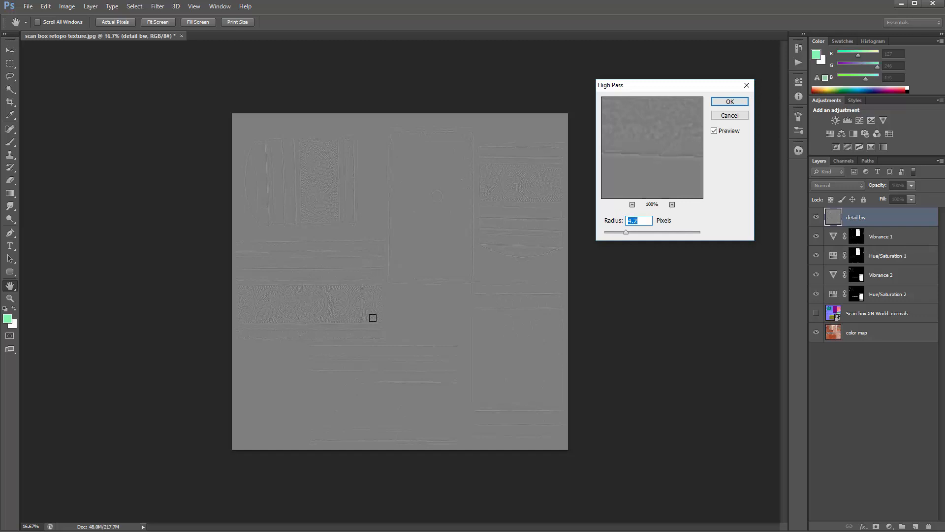
mouse_move(441, 313)
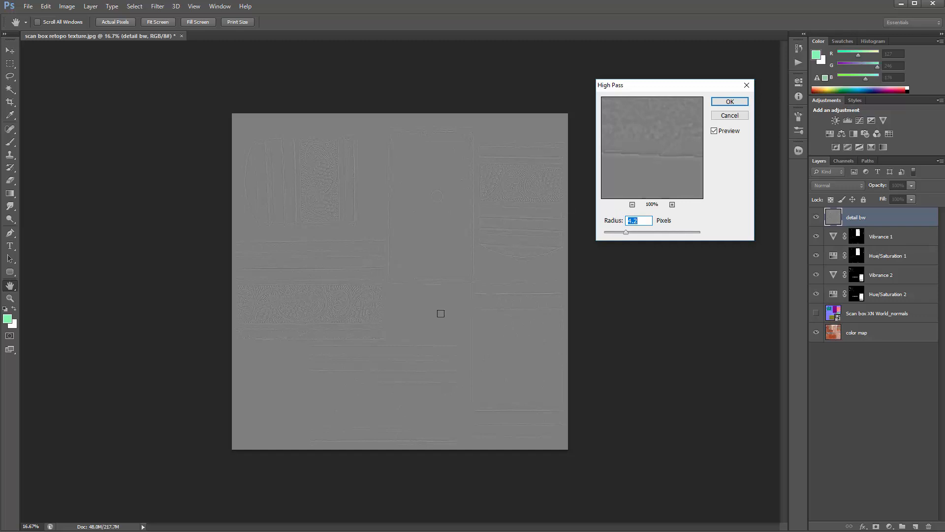
mouse_move(351, 296)
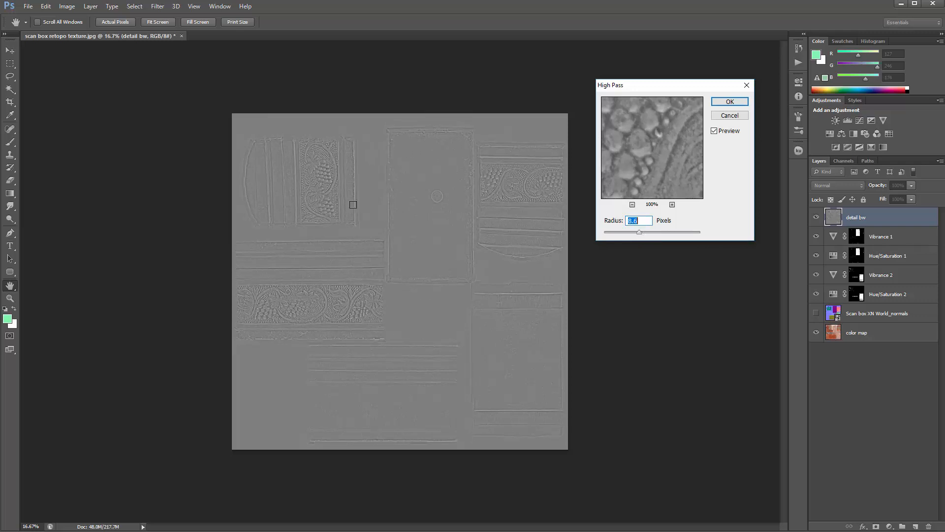
mouse_move(443, 205)
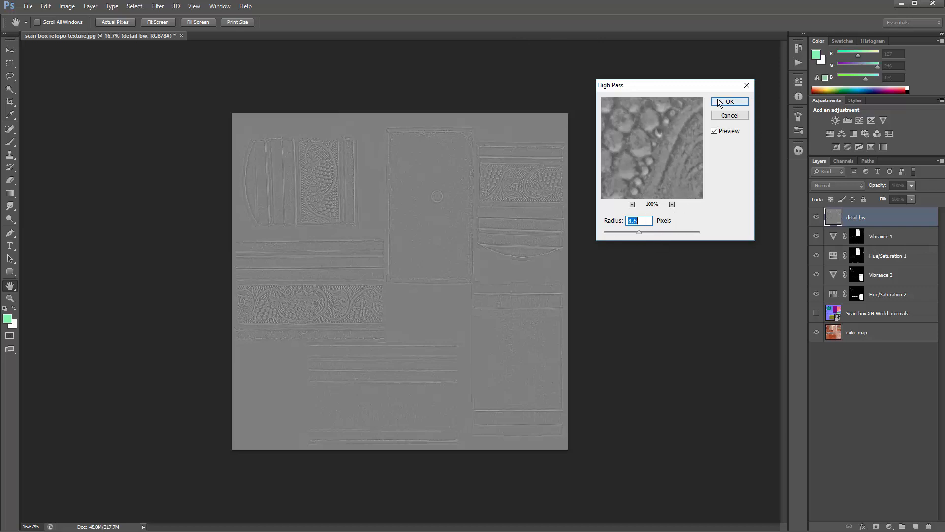
mouse_move(656, 221)
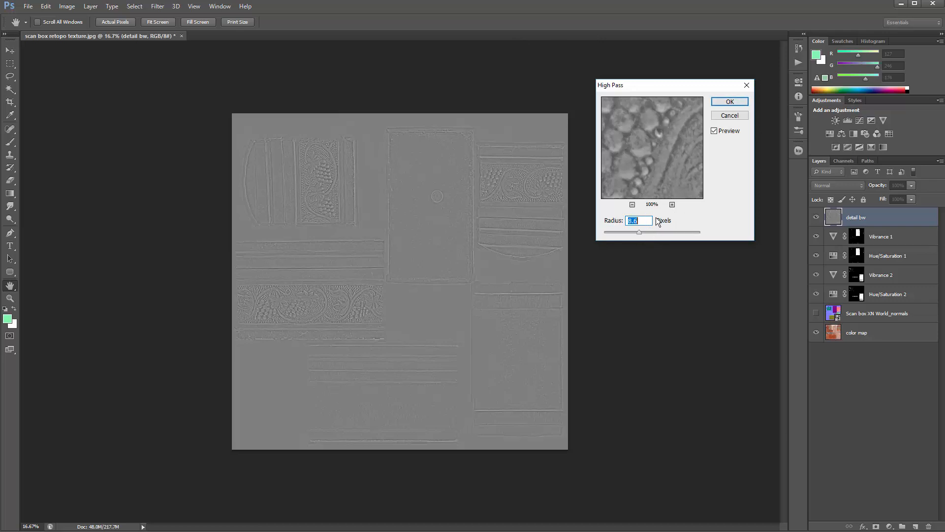
mouse_move(737, 111)
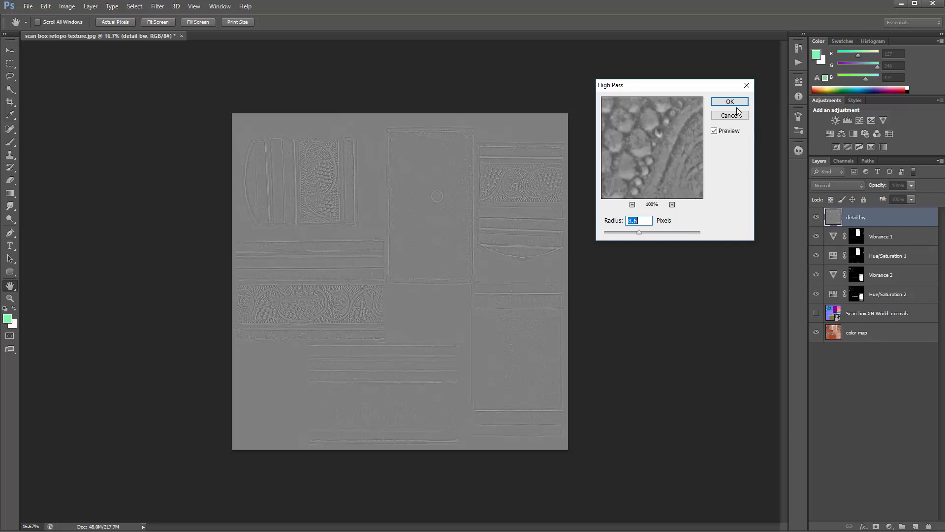
left_click(730, 101)
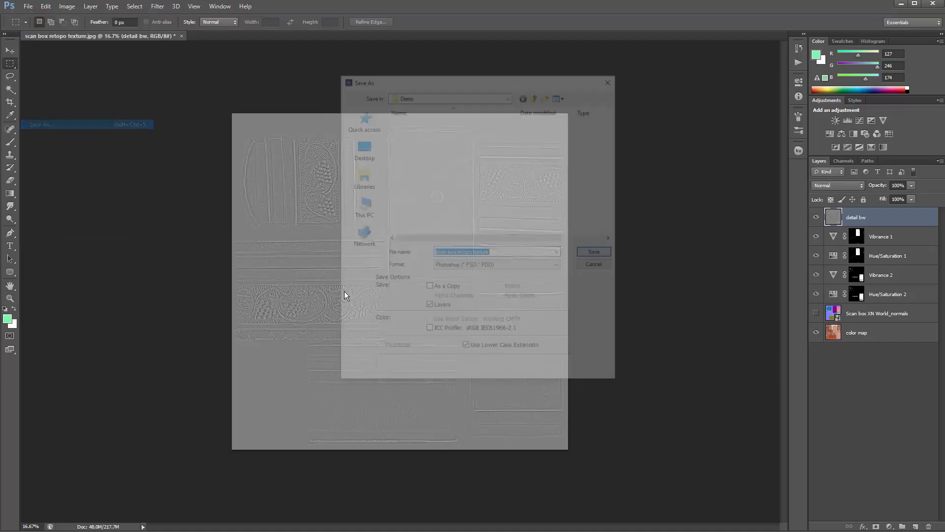
- Save the detail map as PNG 'scan box retopo tex detail', replacing the existing file
left_click(496, 265)
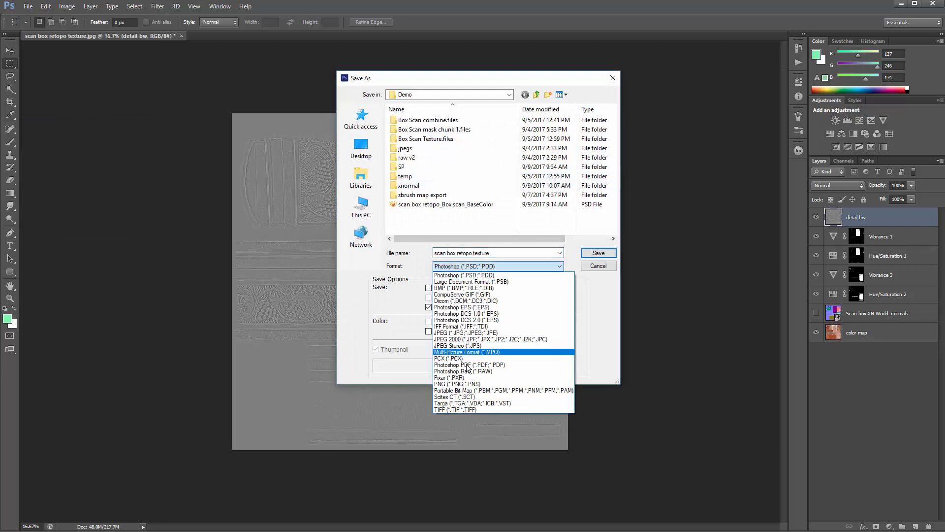
left_click(457, 384)
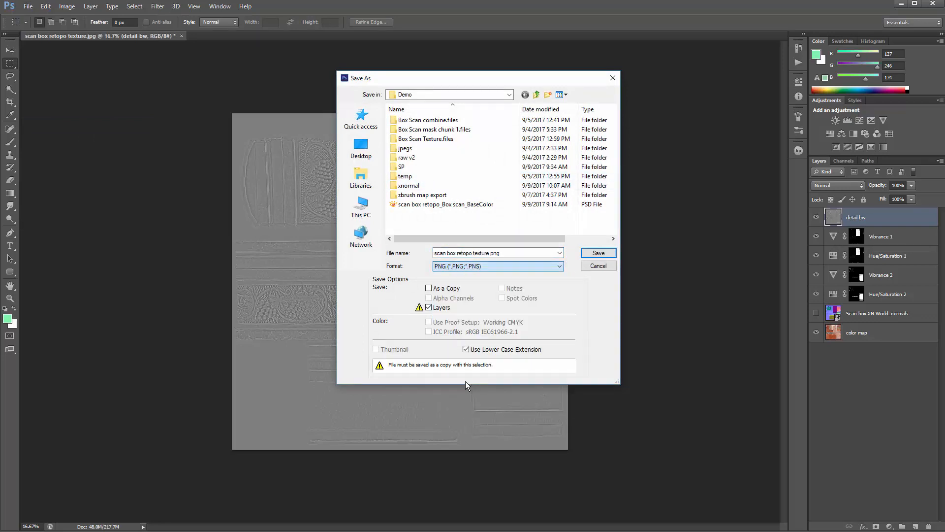
left_click(445, 204)
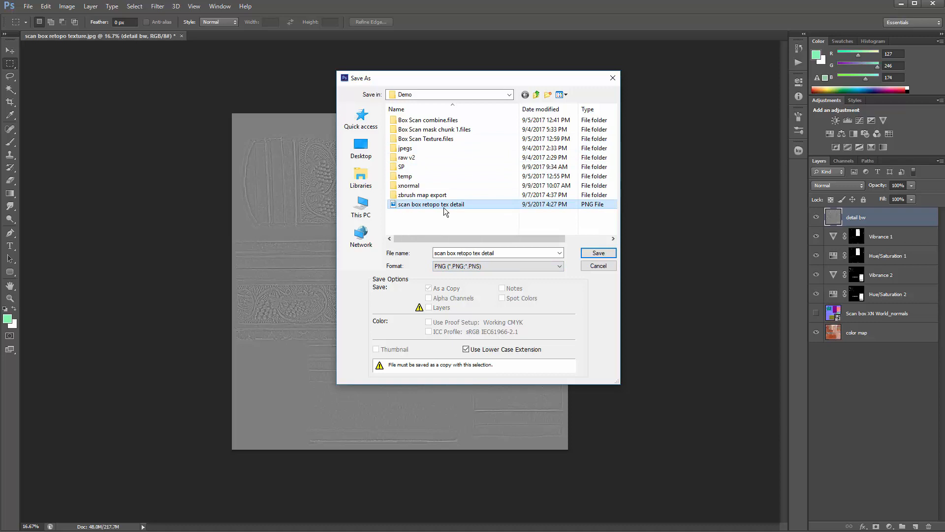
mouse_move(431, 211)
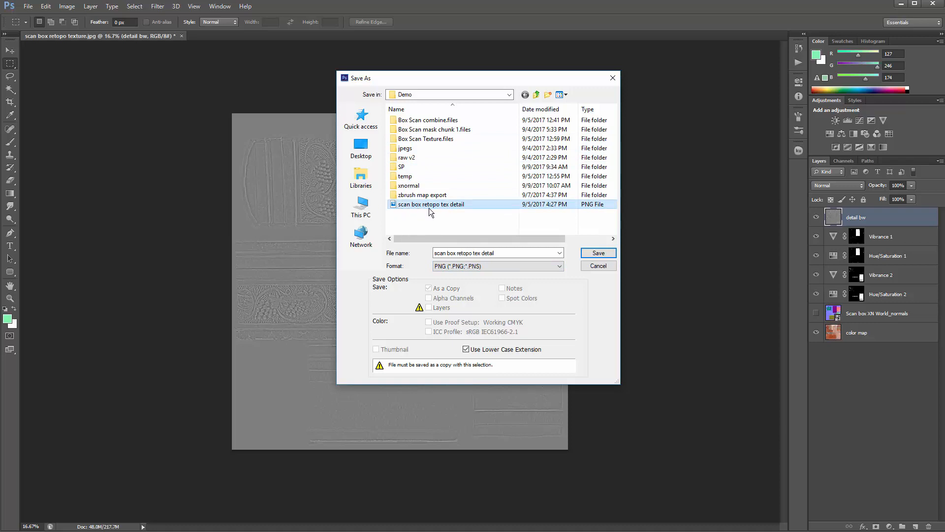
mouse_move(457, 211)
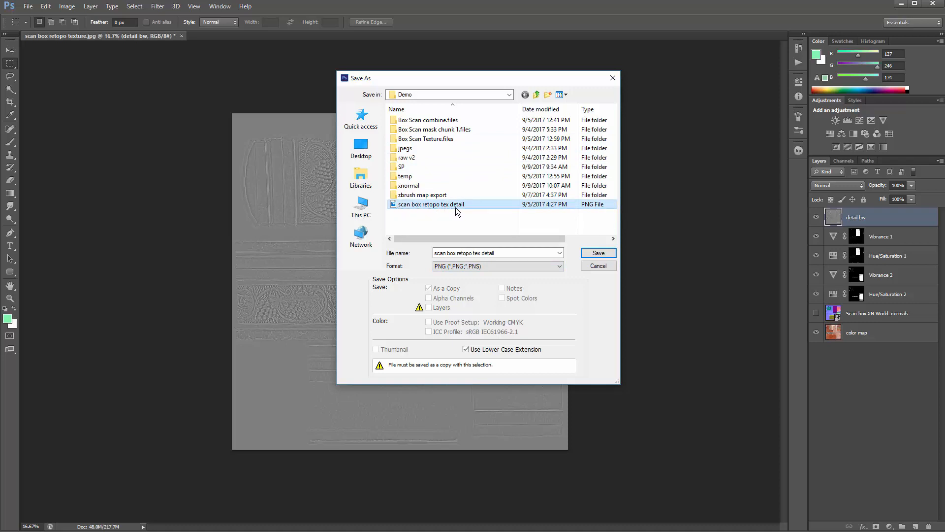
mouse_move(597, 253)
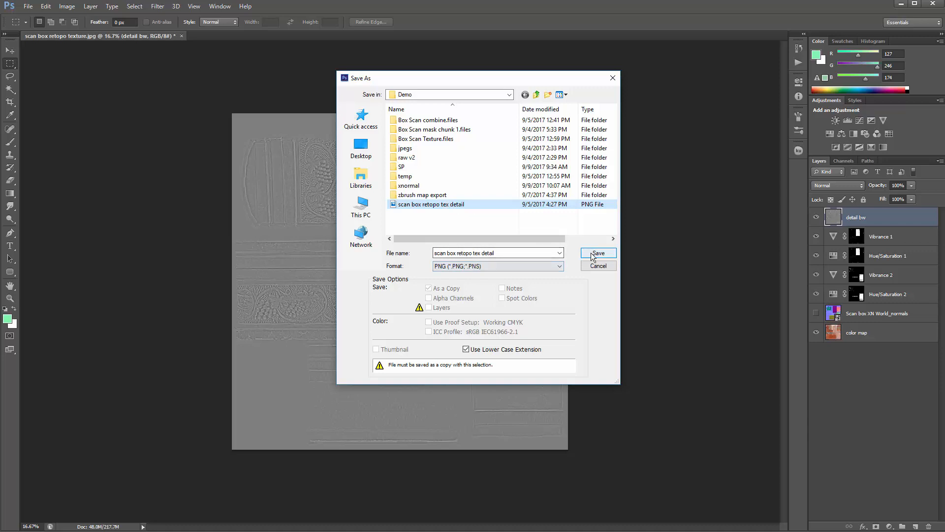
left_click(598, 253)
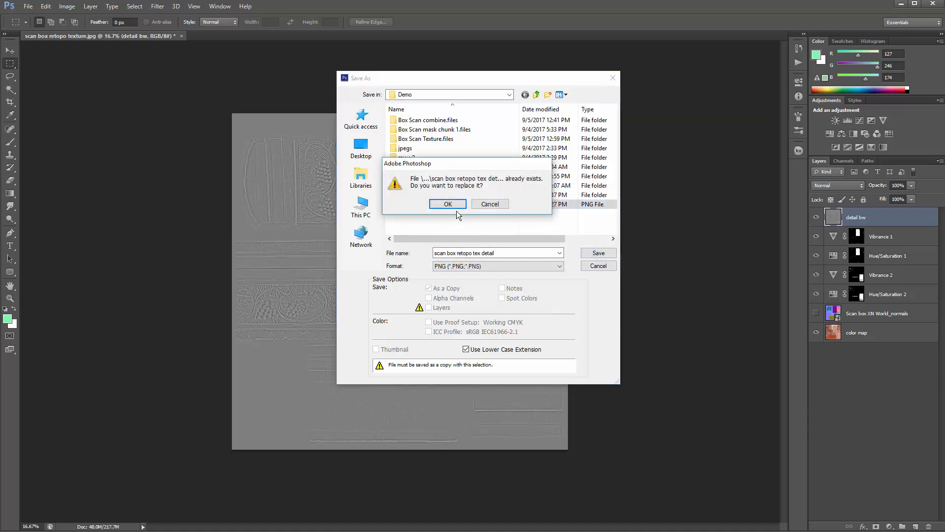
left_click(447, 203)
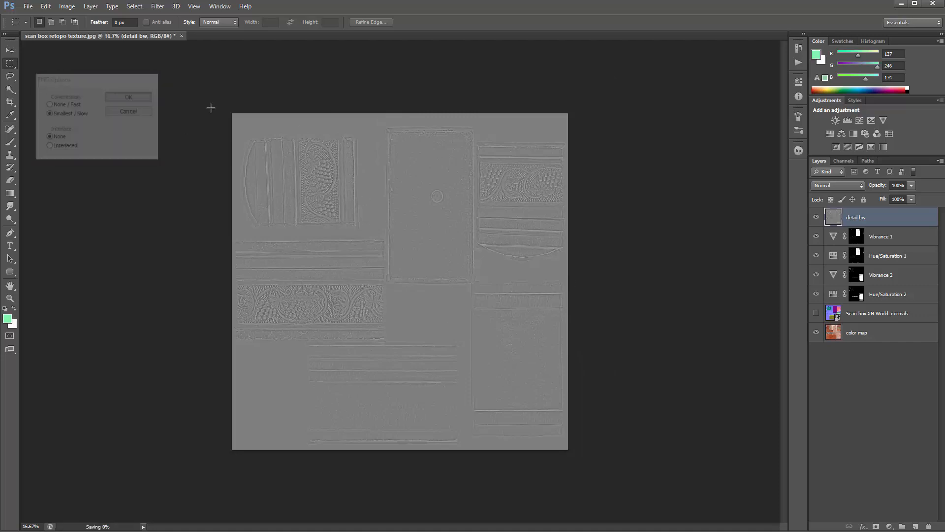
left_click(128, 96)
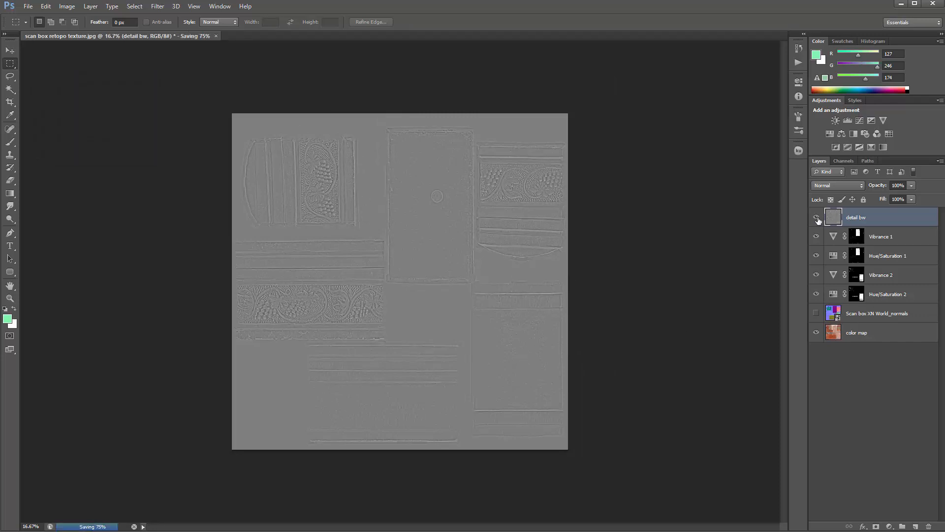
- Hide the detail bw layer so the colour texture shows again
left_click(817, 218)
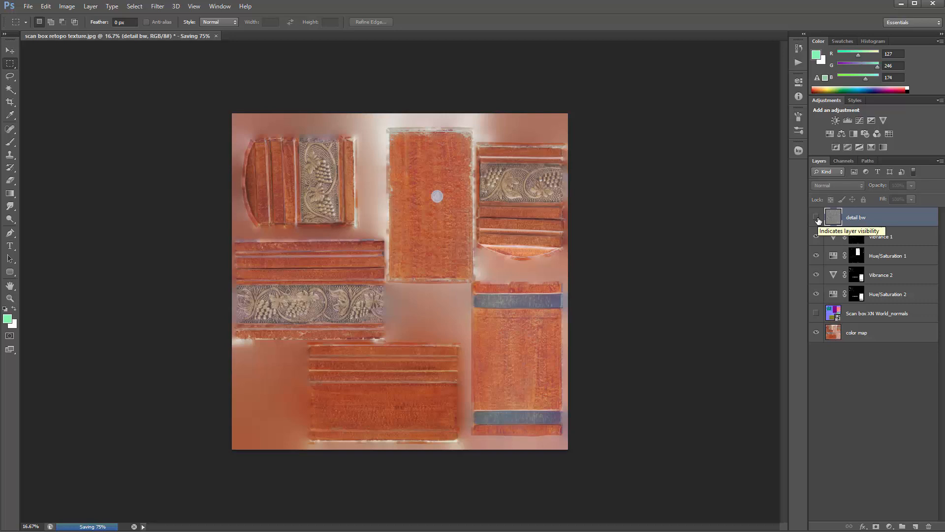
left_click(817, 217)
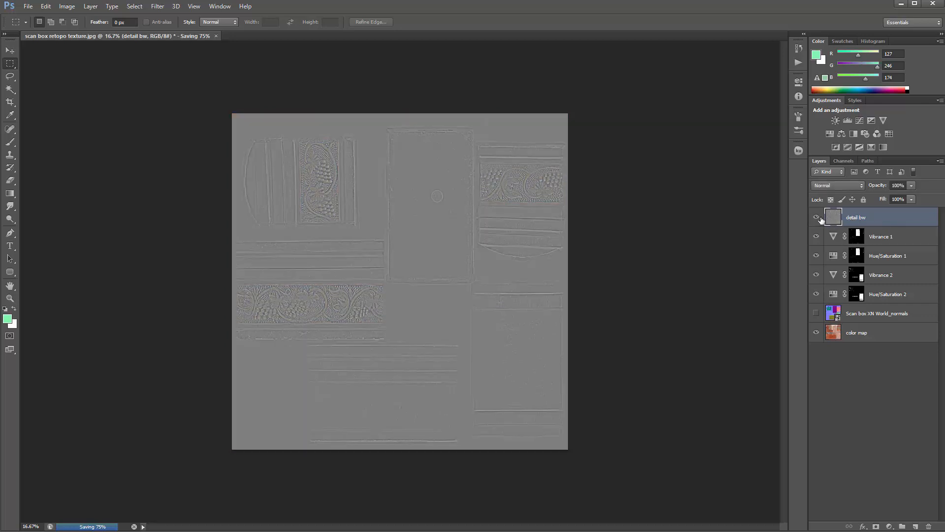
left_click(816, 217)
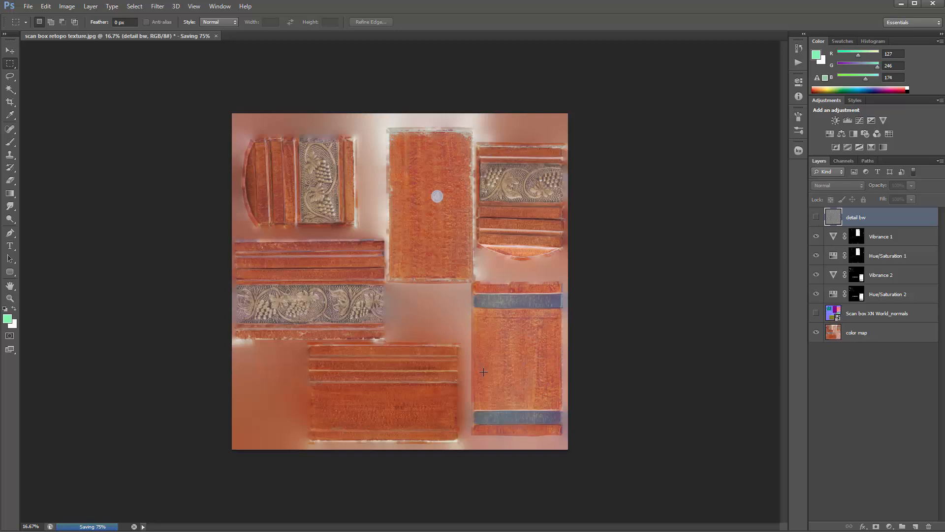
- Attempt Save As and dismiss the background-save error message
left_click(27, 6)
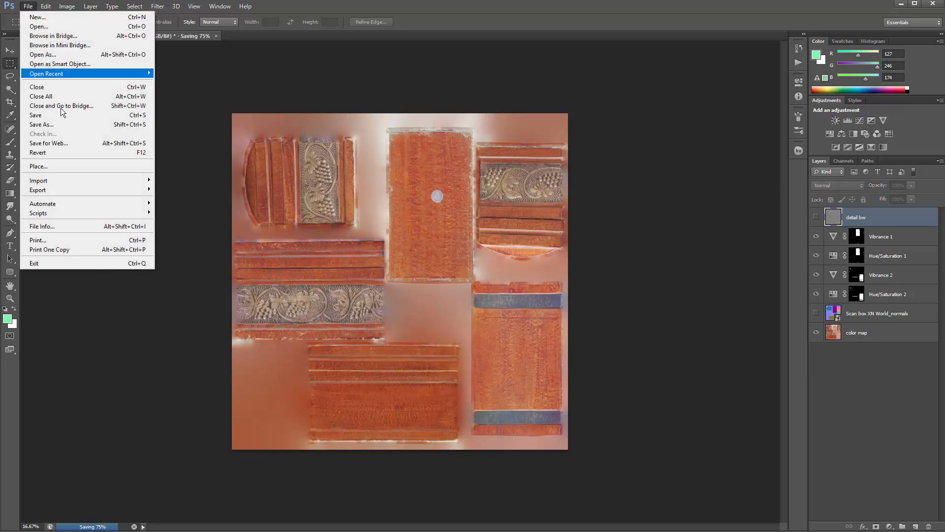
left_click(41, 124)
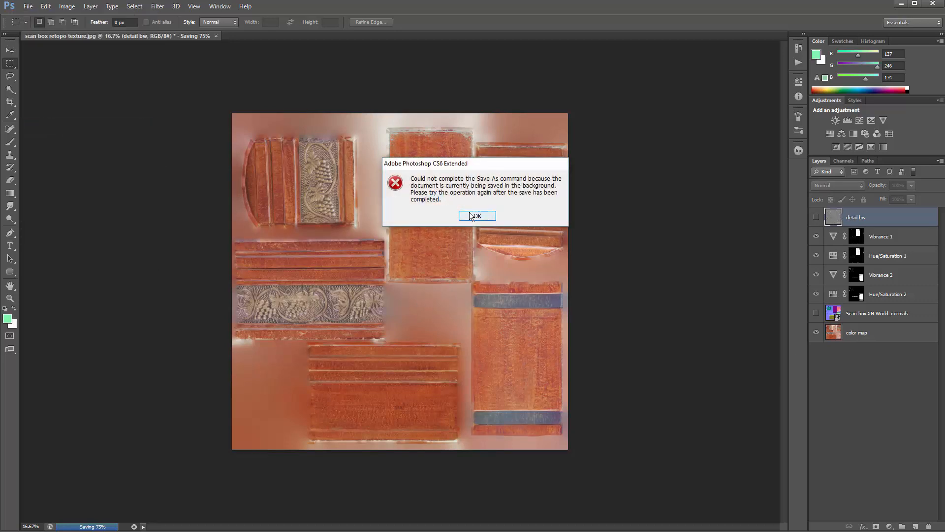
left_click(477, 216)
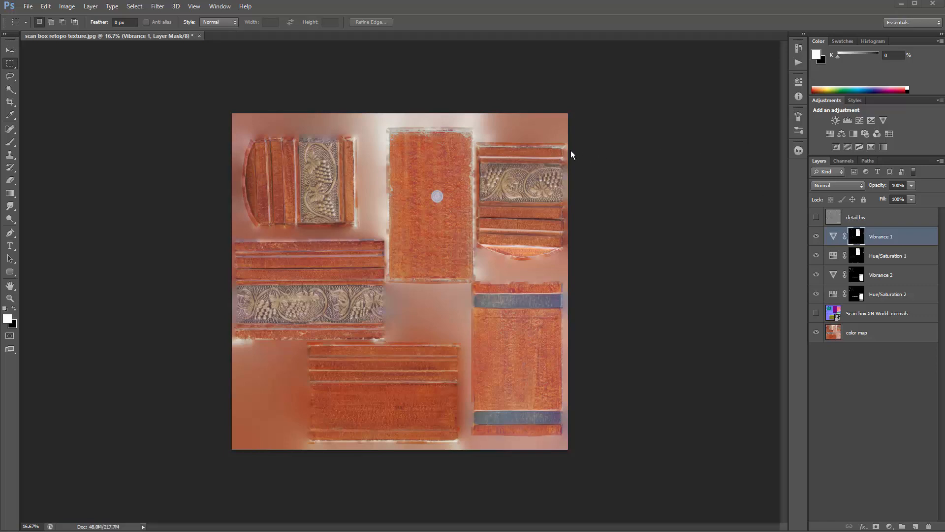
mouse_move(38, 90)
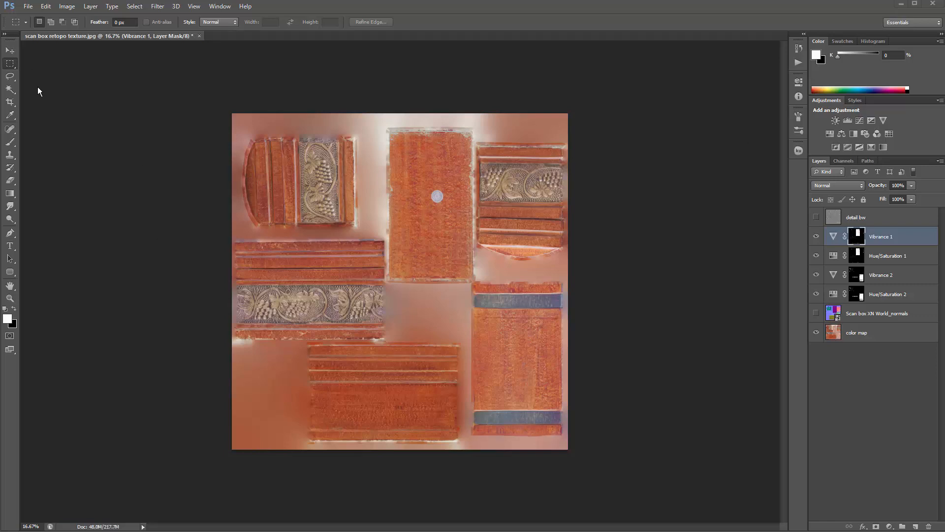
- Save the colour-corrected texture as PNG 'scan box retopo tex CC' in the Demo folder
left_click(28, 6)
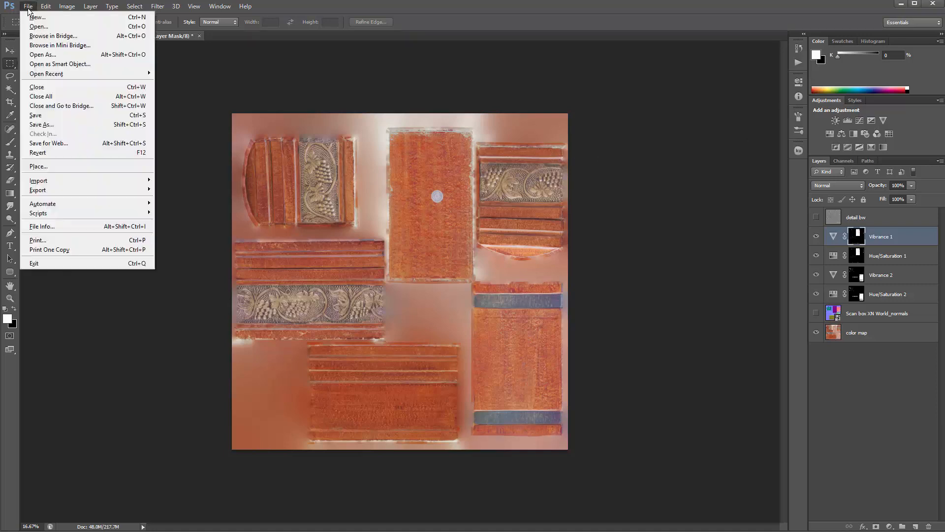
left_click(41, 125)
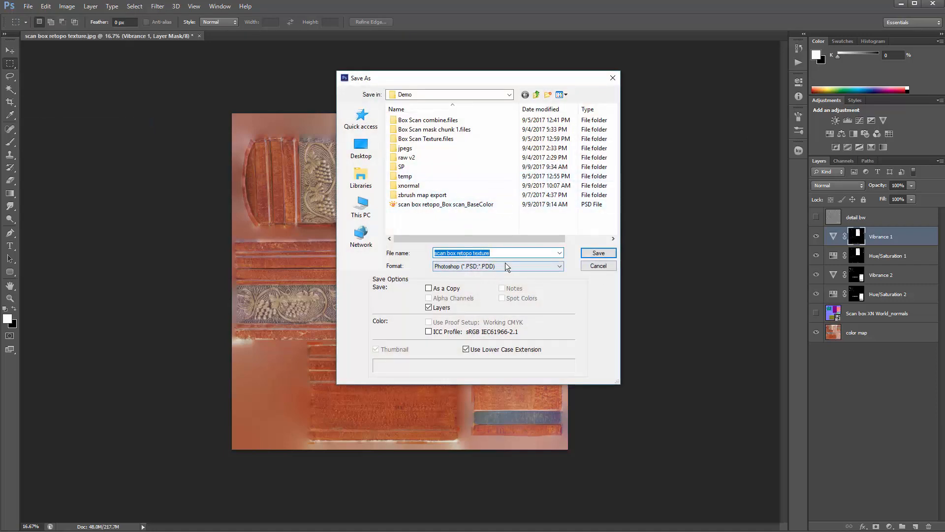
left_click(498, 266)
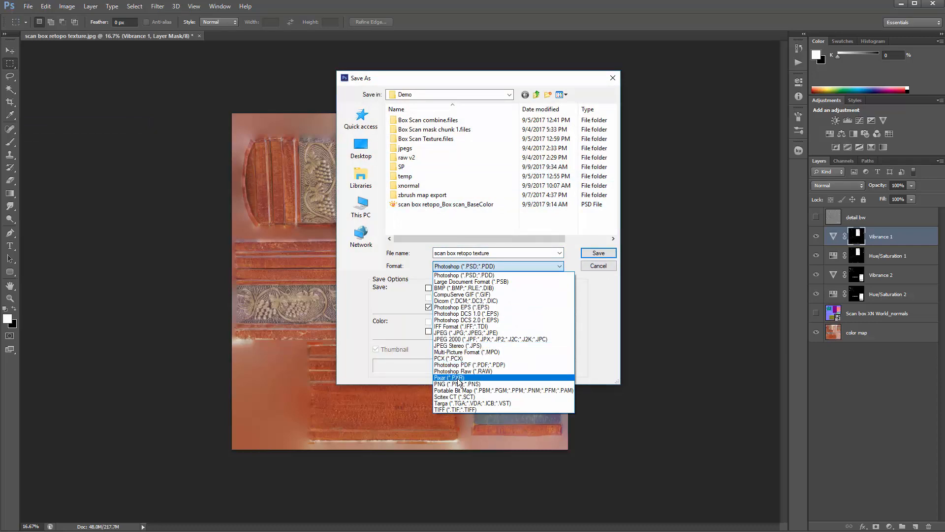
left_click(456, 384)
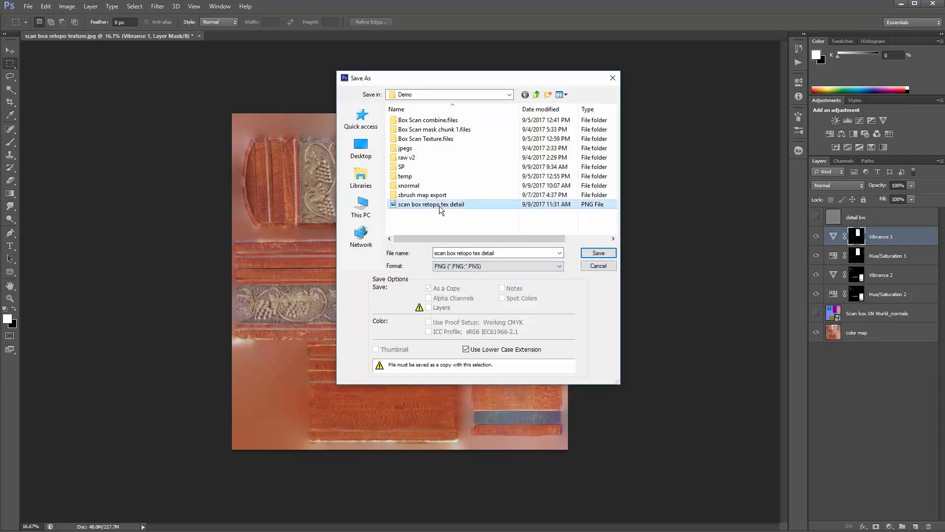
left_click(494, 253)
type("CC")
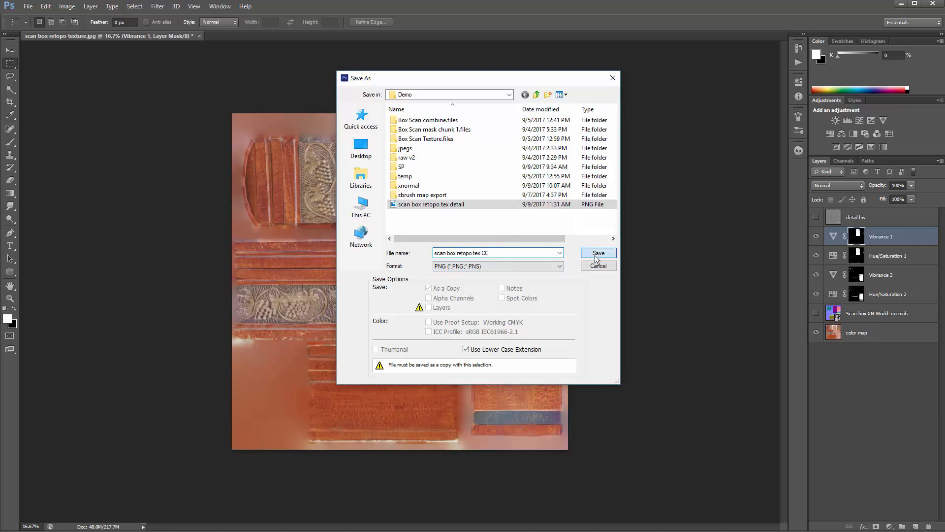
left_click(598, 253)
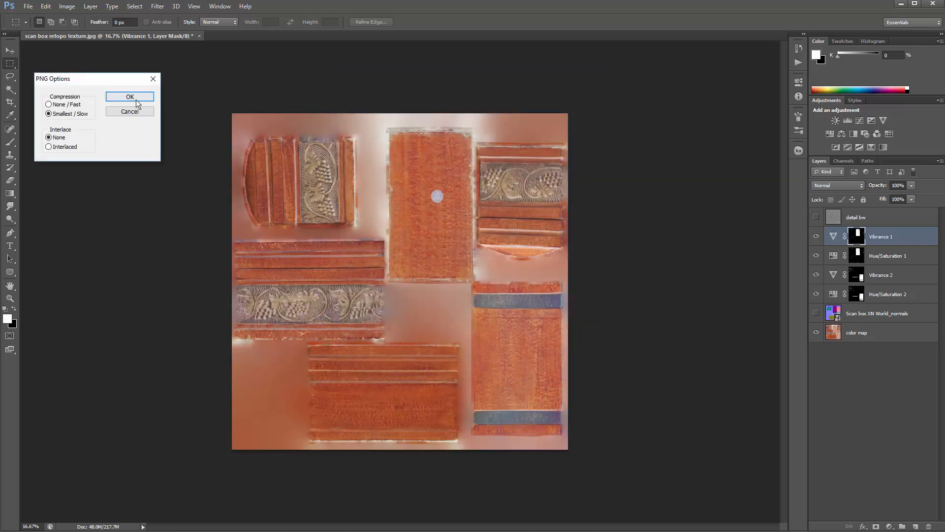
left_click(130, 97)
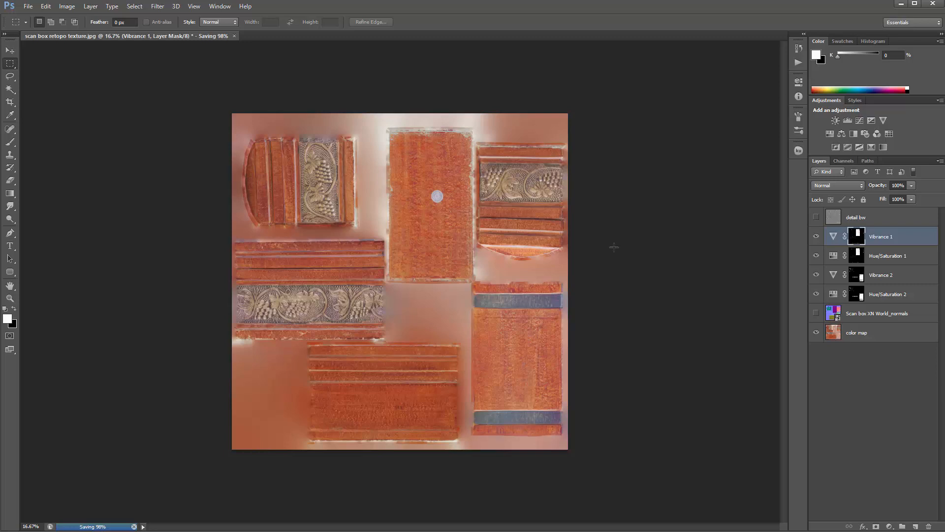
mouse_move(525, 201)
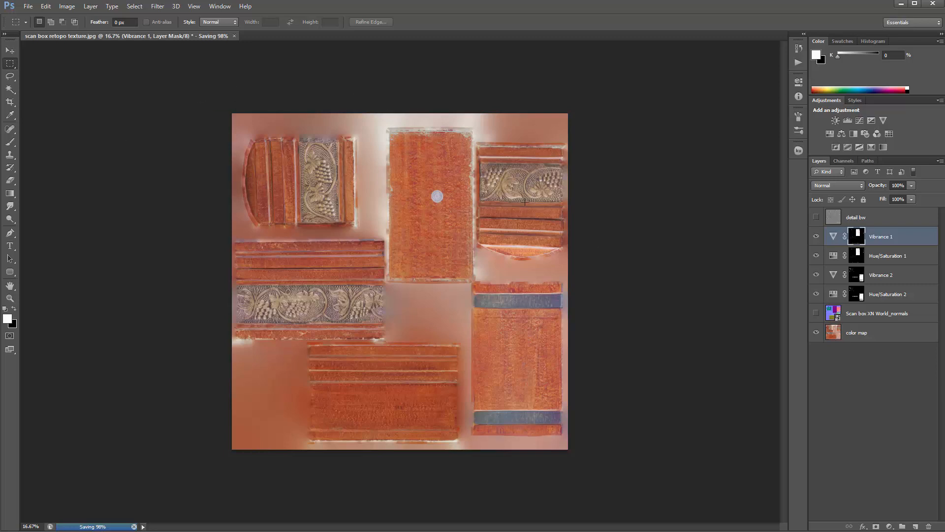
mouse_move(412, 179)
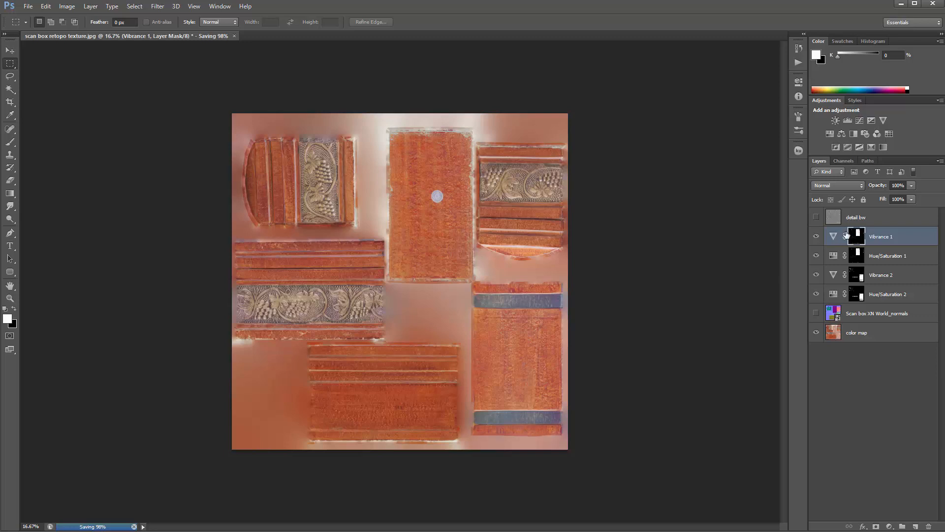
mouse_move(847, 339)
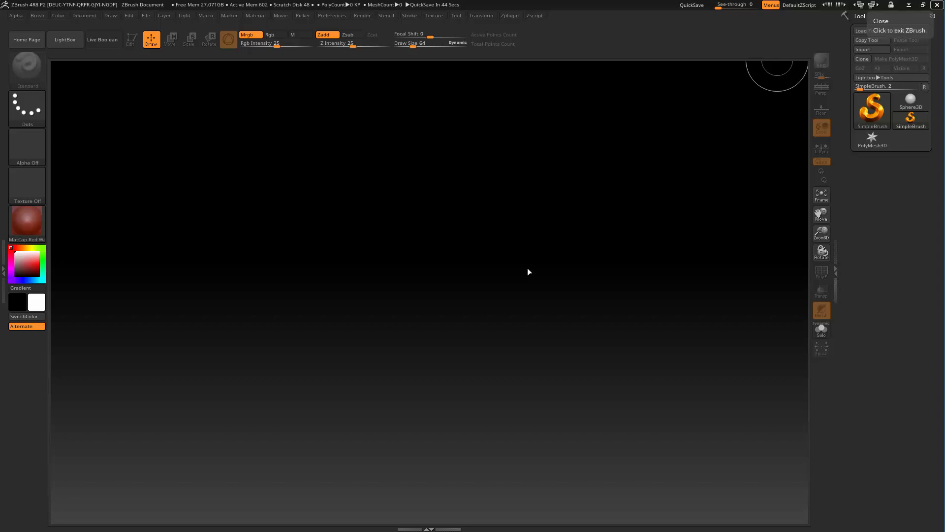
mouse_move(342, 230)
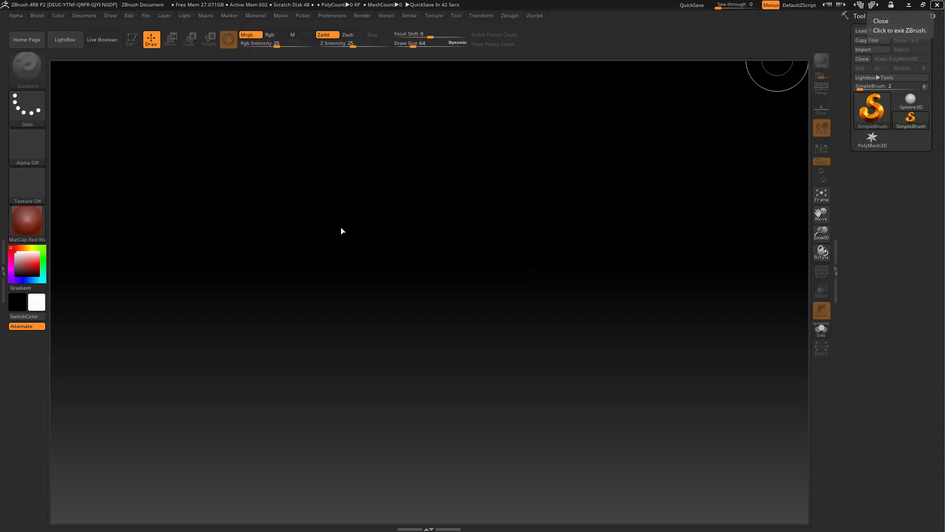
mouse_move(847, 49)
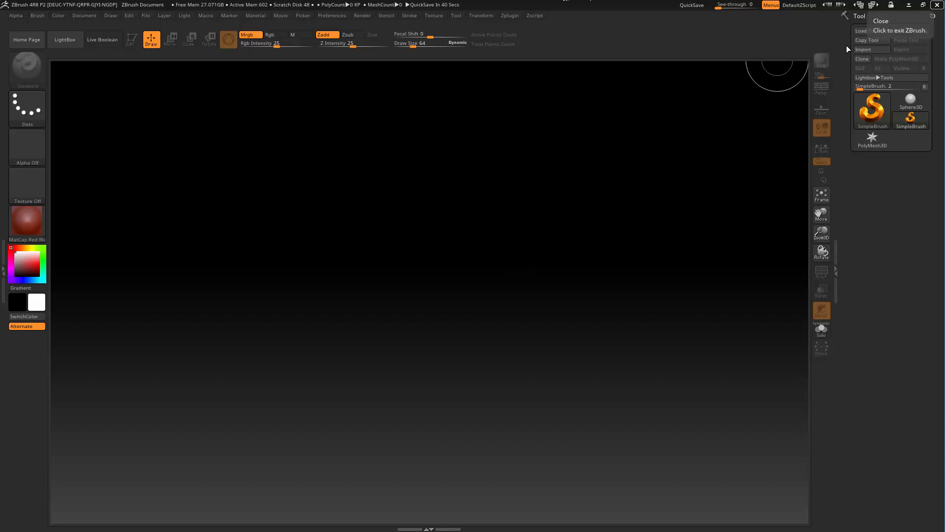
mouse_move(872, 30)
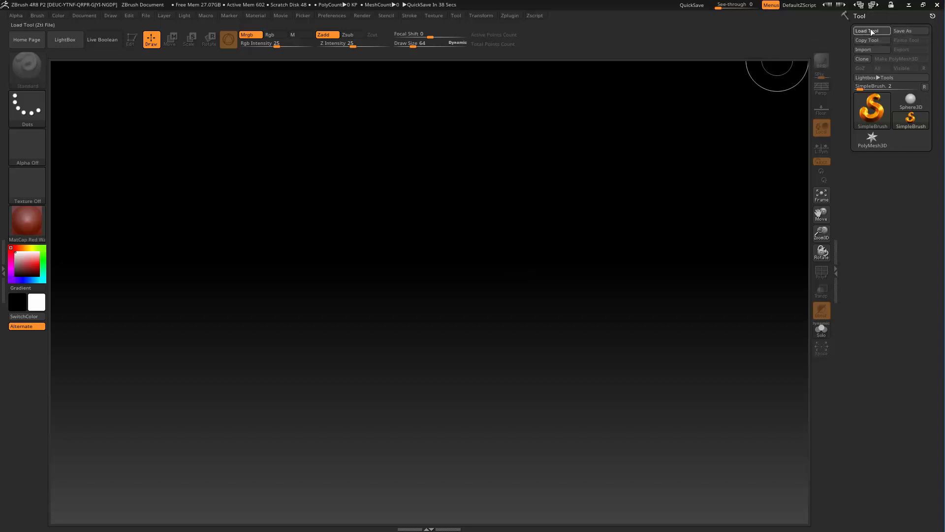
- Load the tool 'scan box demo cleanup v2.ztl' from the Demo folder
left_click(870, 31)
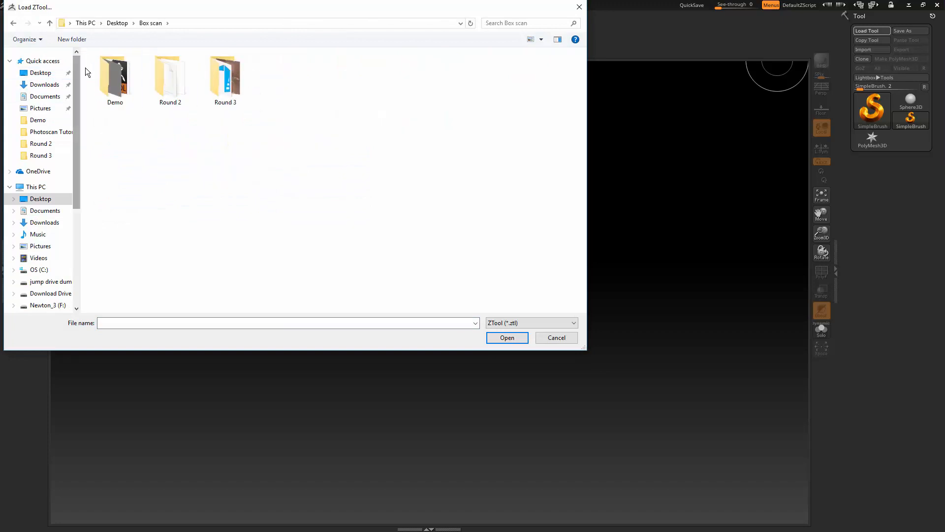
double_click(114, 76)
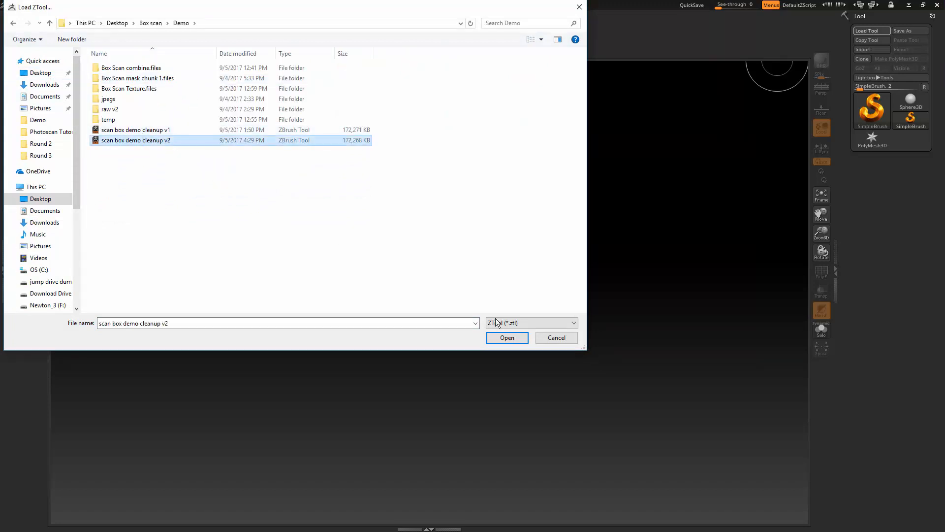
left_click(507, 337)
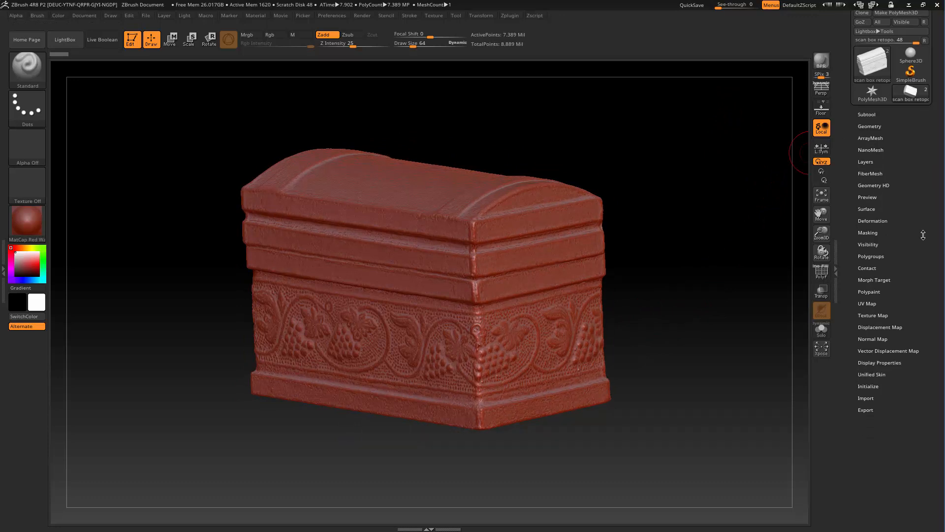
- Create a new blank texture map on the chest model via Tool > Texture Map > New Txtr
left_click(871, 315)
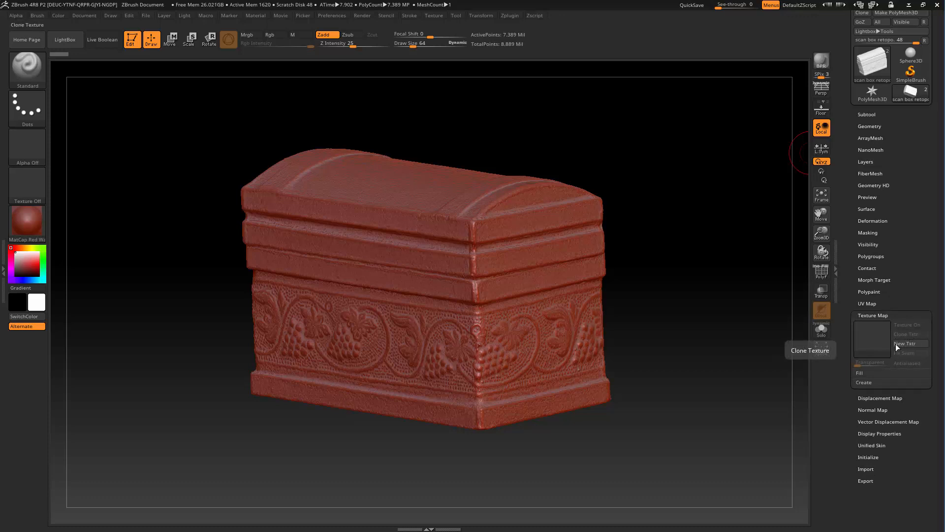
mouse_move(909, 343)
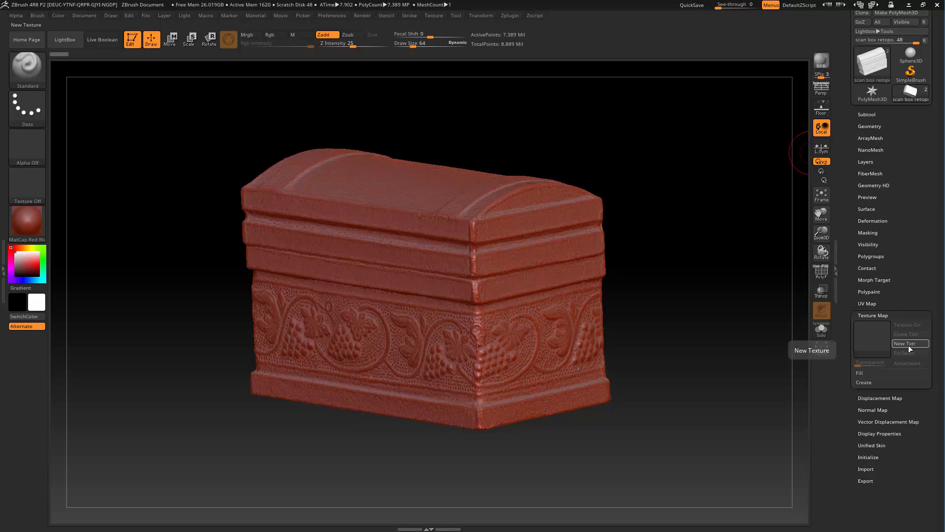
left_click(909, 344)
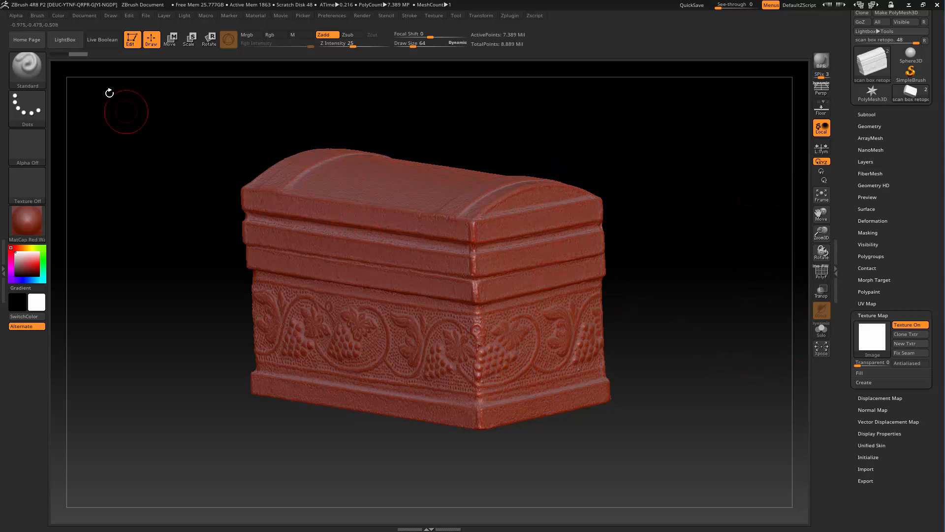
mouse_move(783, 355)
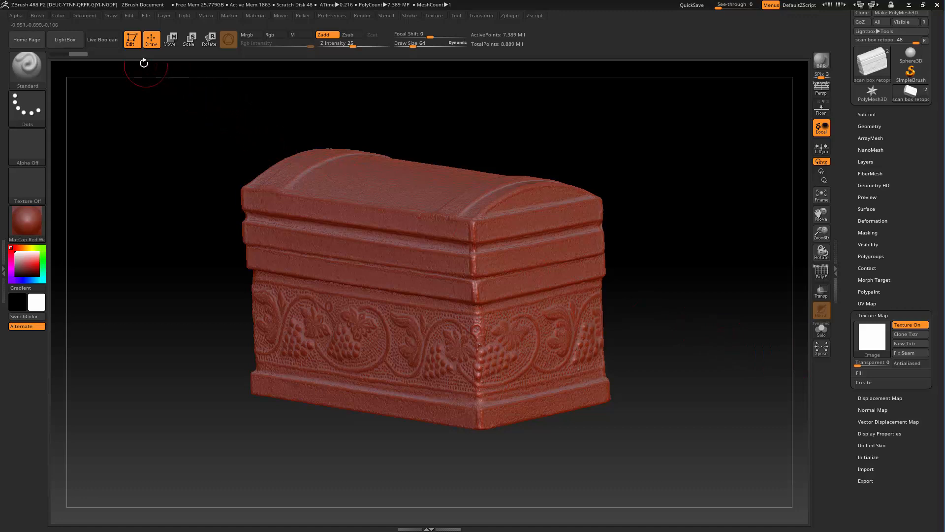
mouse_move(18, 20)
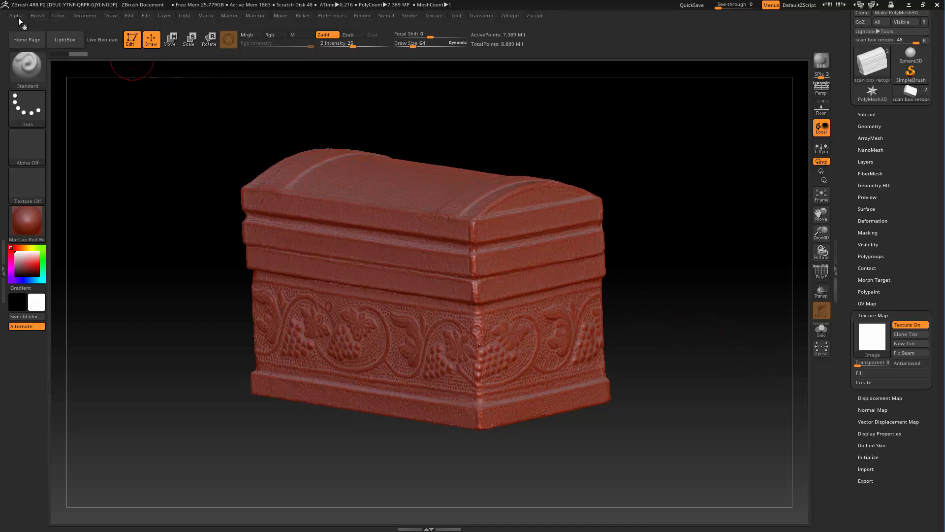
- Import 'scan box retopo tex detail.png' as the active alpha from the Alpha palette
left_click(15, 15)
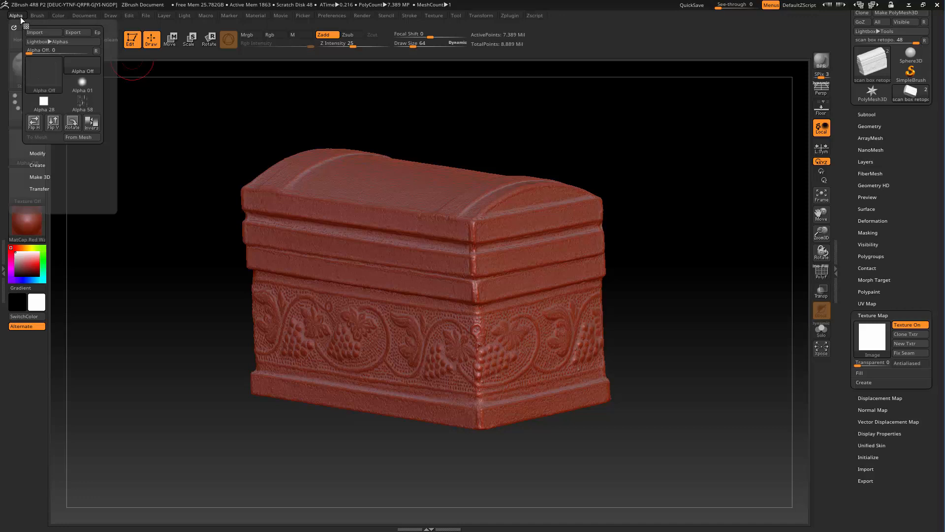
mouse_move(35, 32)
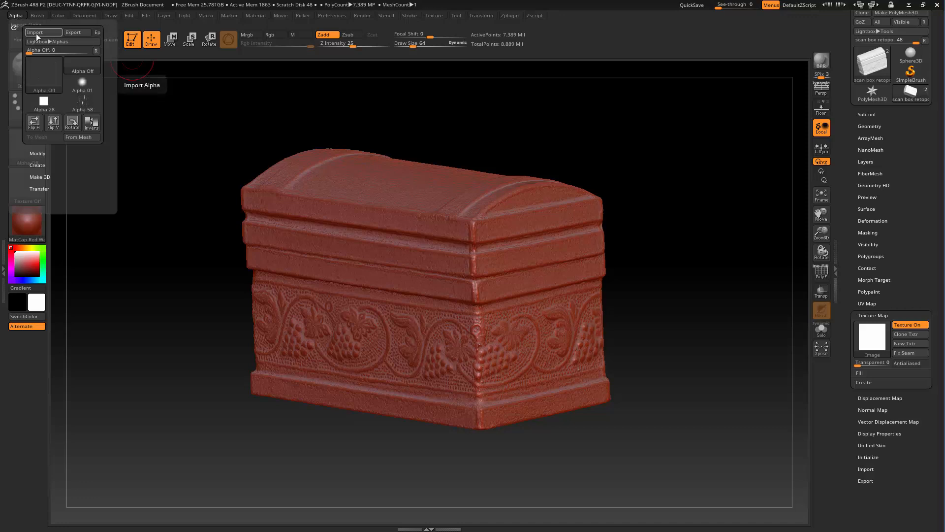
left_click(41, 32)
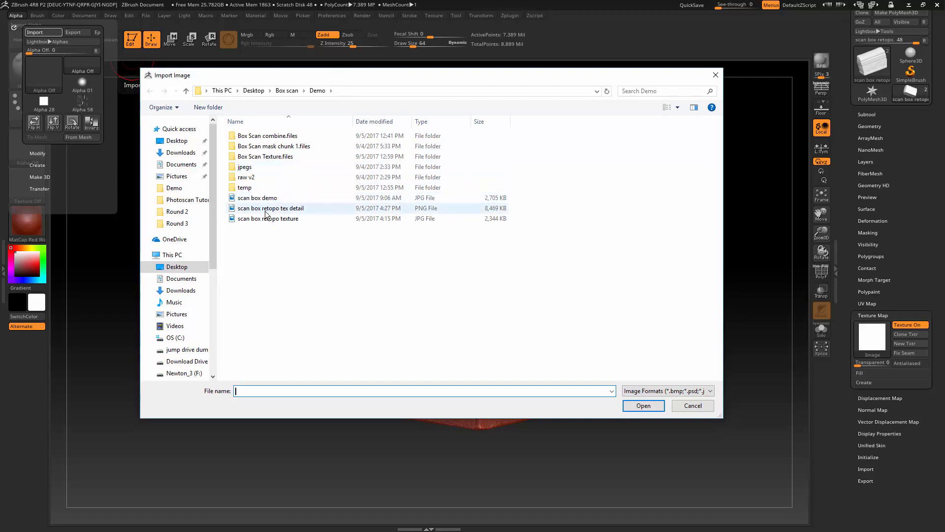
mouse_move(285, 216)
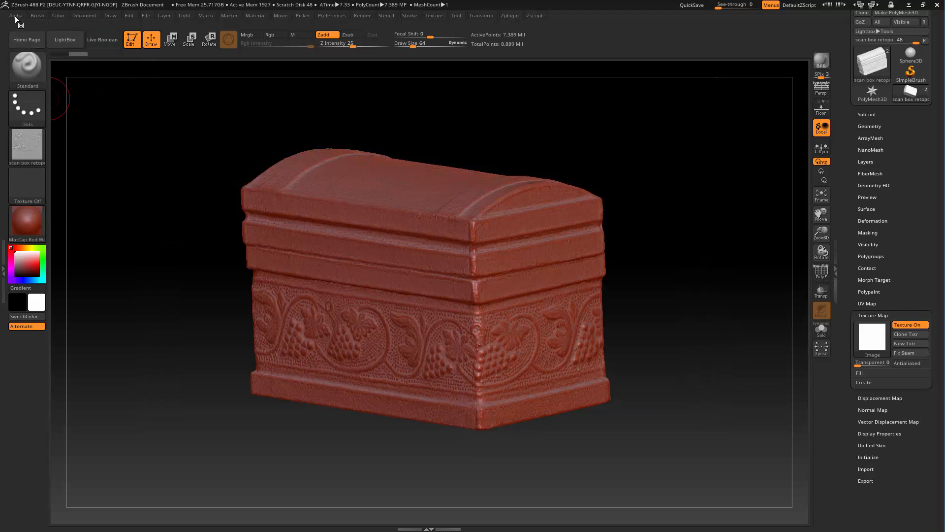
left_click(15, 14)
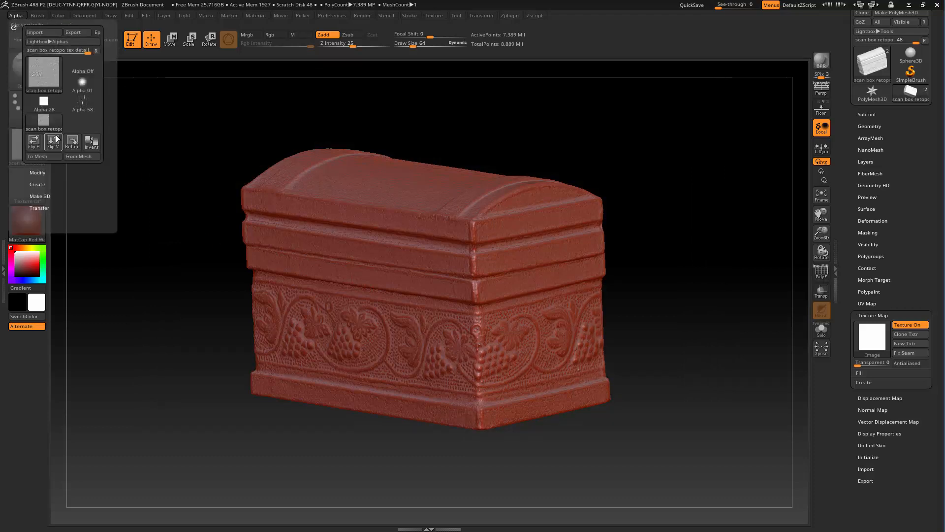
mouse_move(53, 139)
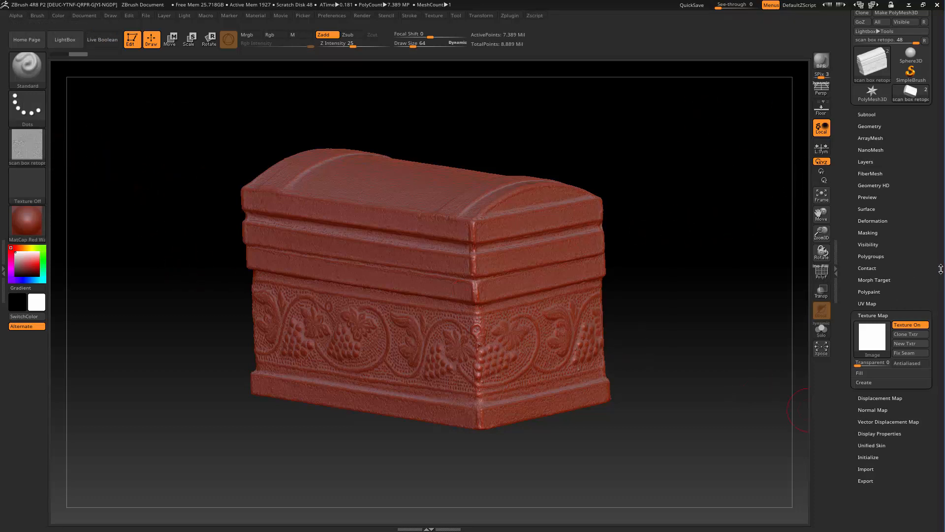
- Expand the Tool > Displacement Map settings to assign the detail alpha at low intensity
scroll("down", 3)
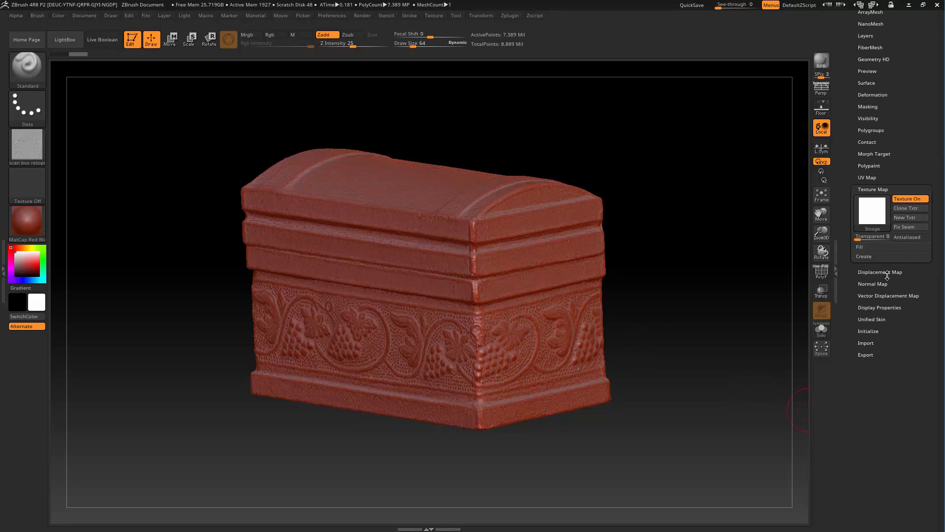
left_click(879, 272)
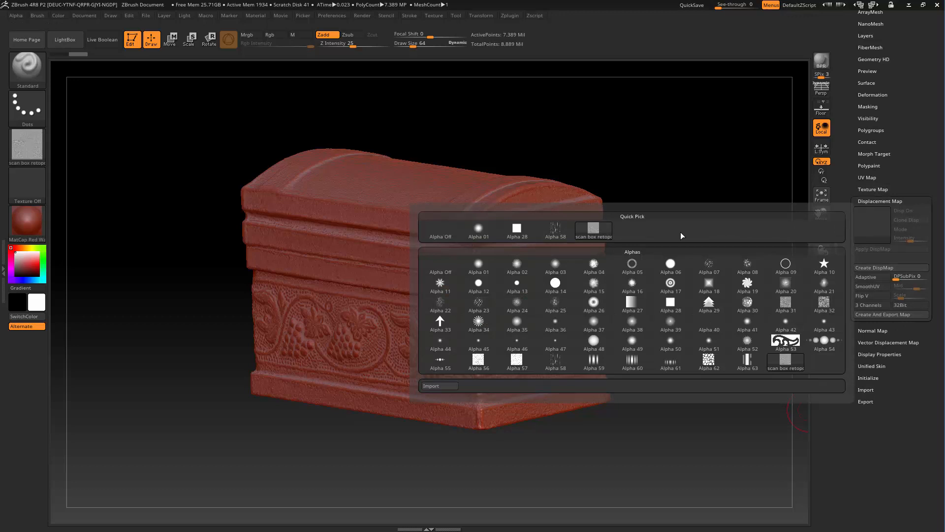
mouse_move(592, 231)
type("0.005")
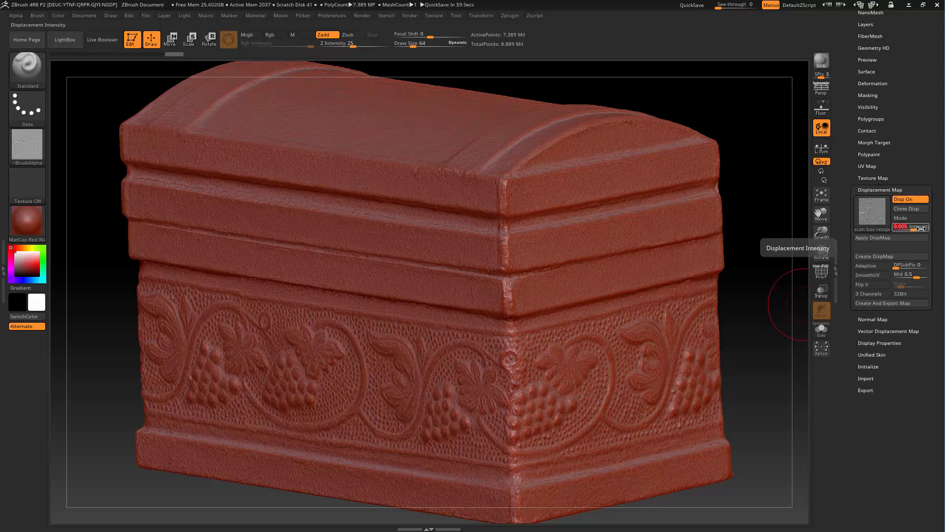
- Toggle Disp On off and on to compare the detail, leaving displacement off at about 0.003
left_click(907, 199)
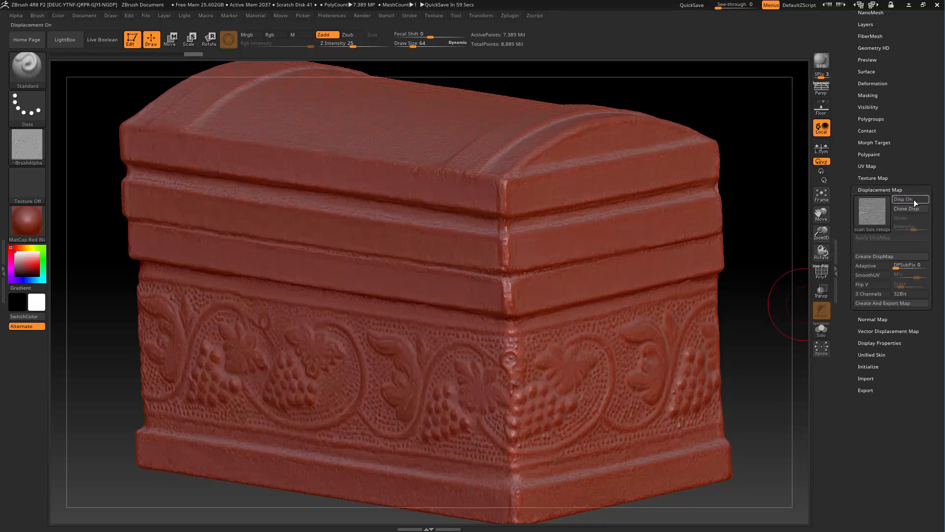
left_click(907, 199)
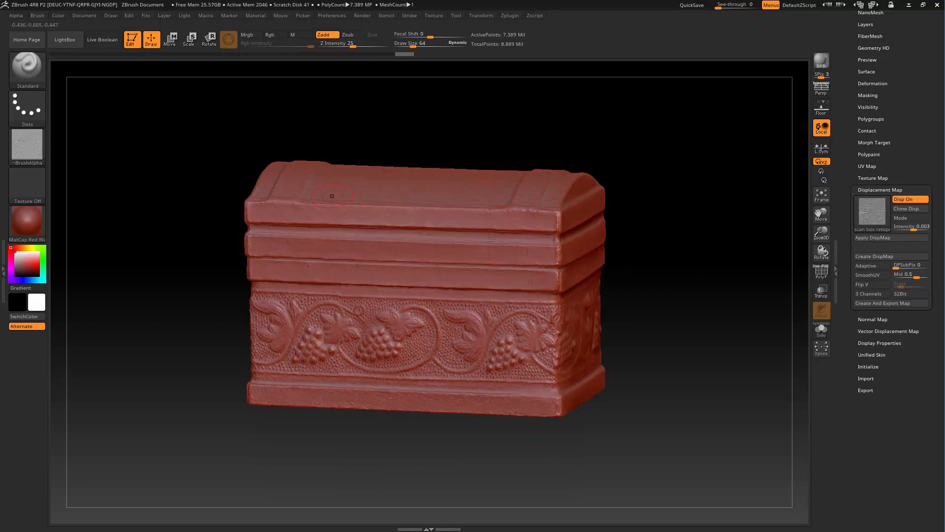
left_click(872, 238)
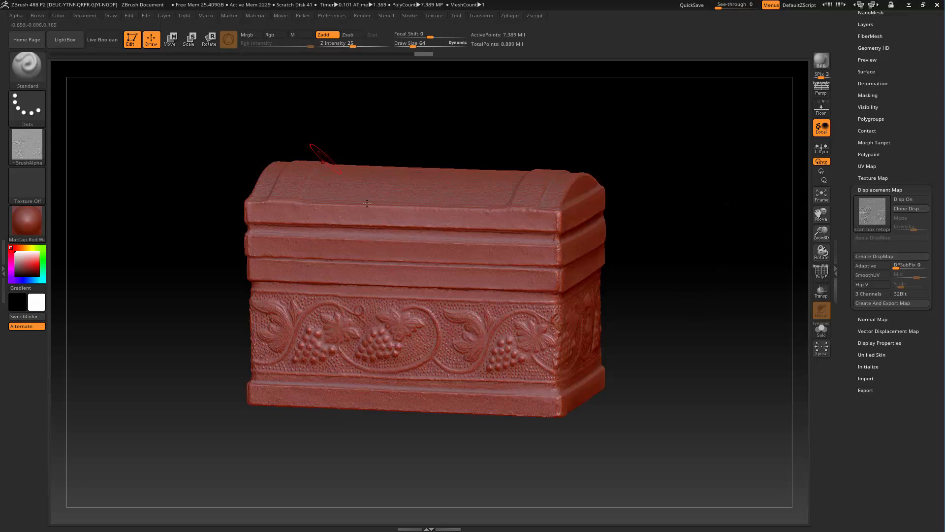
mouse_move(588, 197)
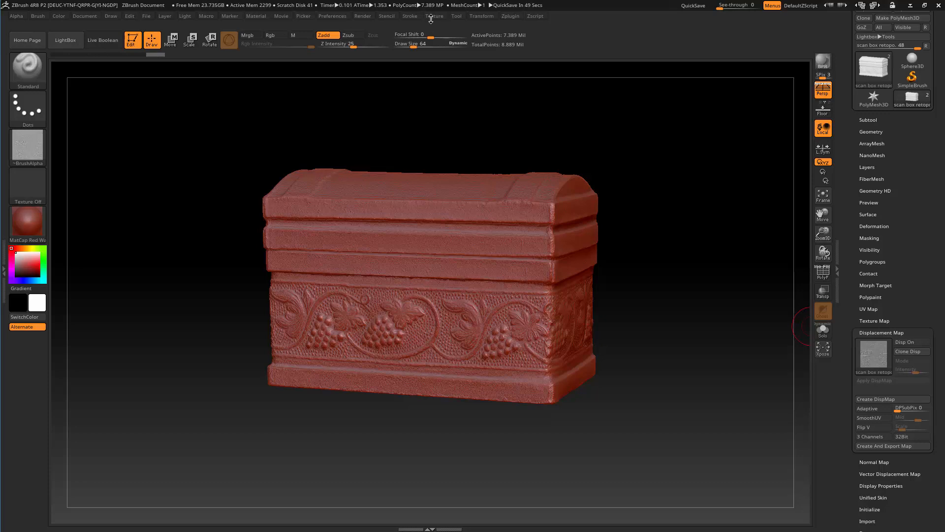
- Import 'scan box retopo tex CC.png' into the Texture palette and select it as the current texture
left_click(435, 16)
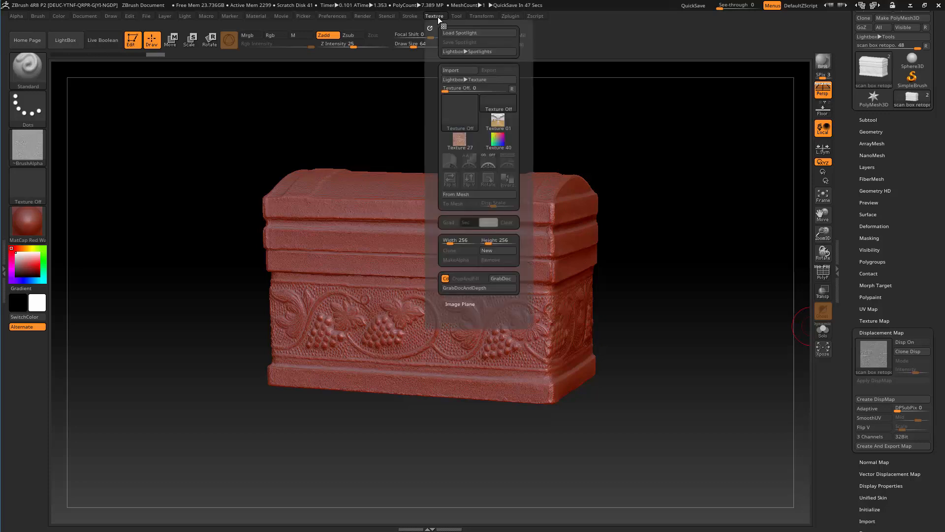
mouse_move(457, 70)
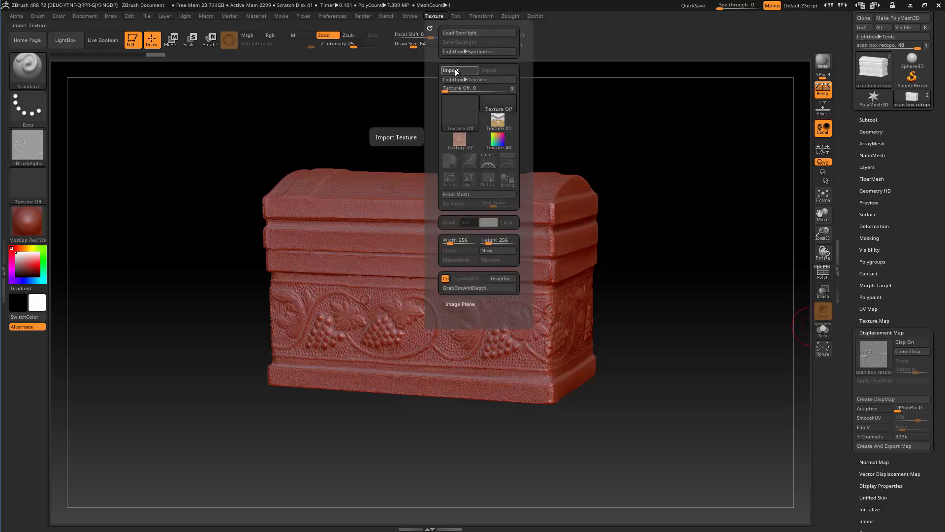
left_click(451, 70)
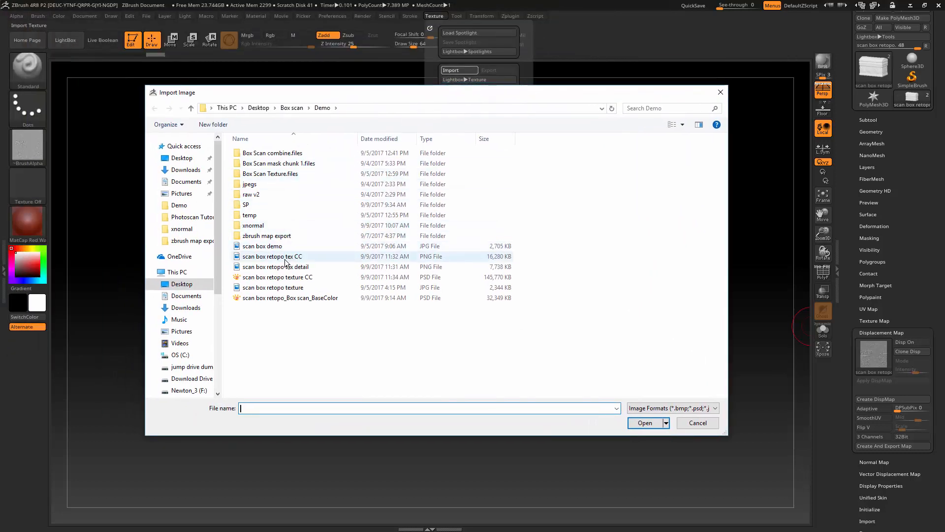
mouse_move(289, 264)
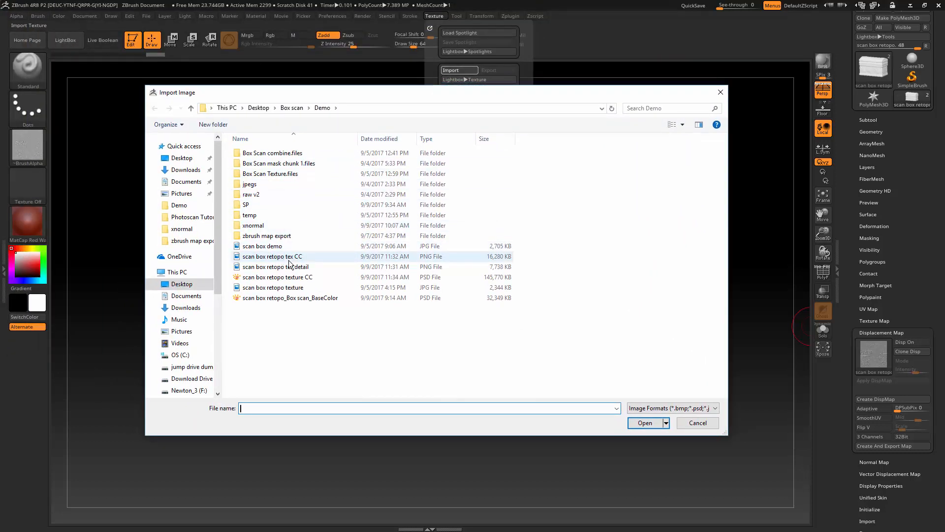
mouse_move(312, 260)
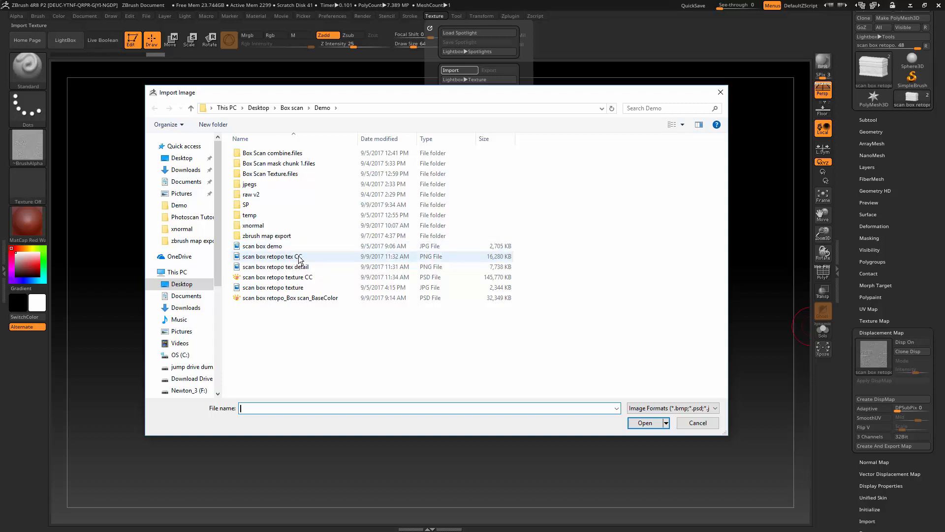
left_click(271, 256)
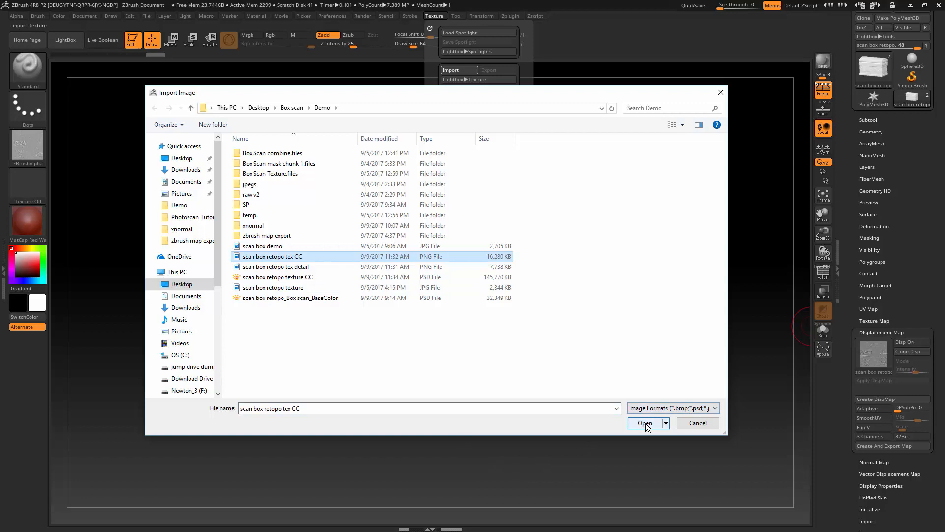
left_click(644, 422)
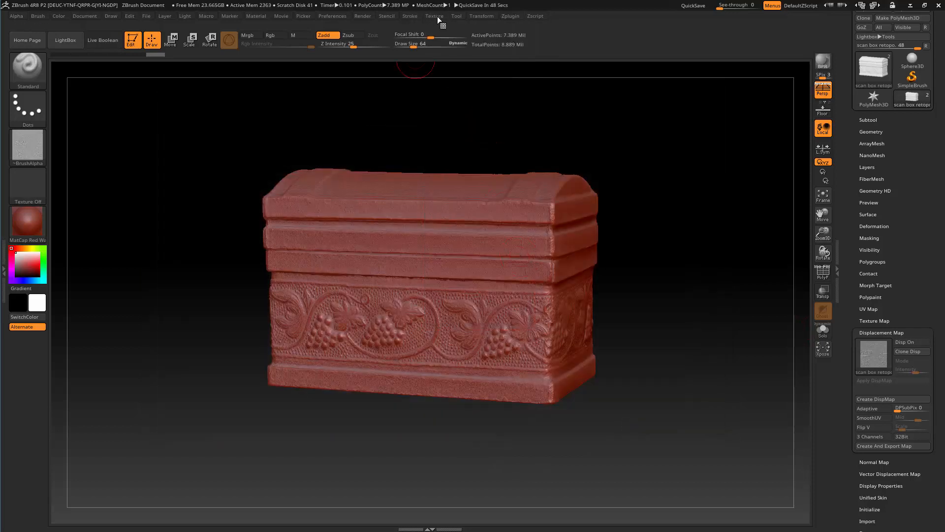
left_click(434, 16)
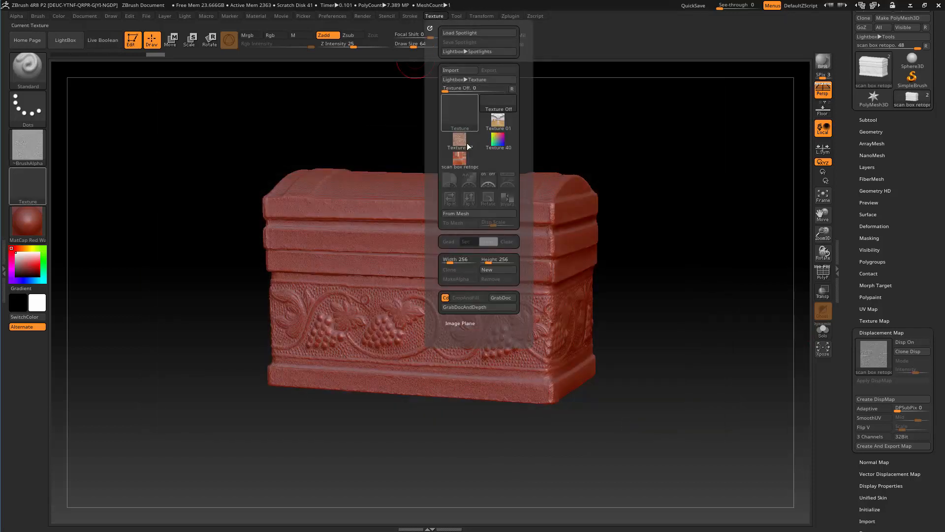
mouse_move(460, 160)
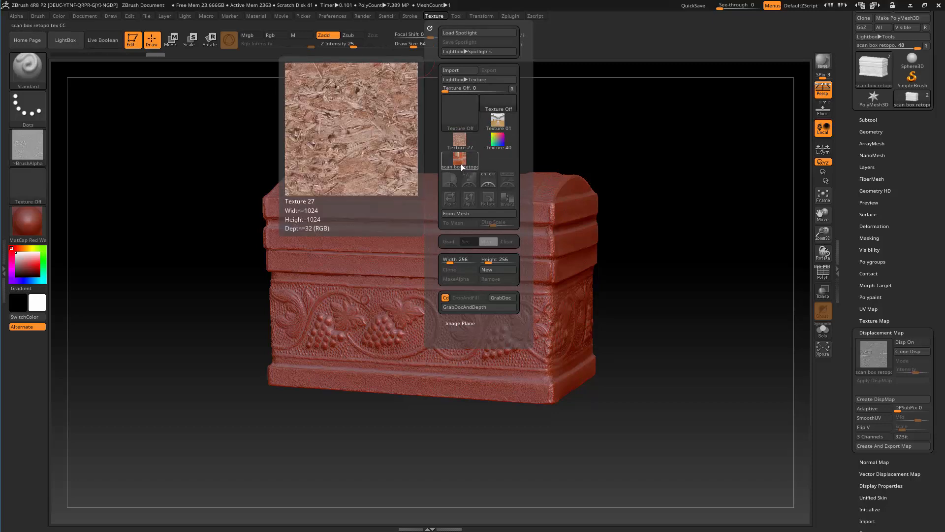
left_click(460, 111)
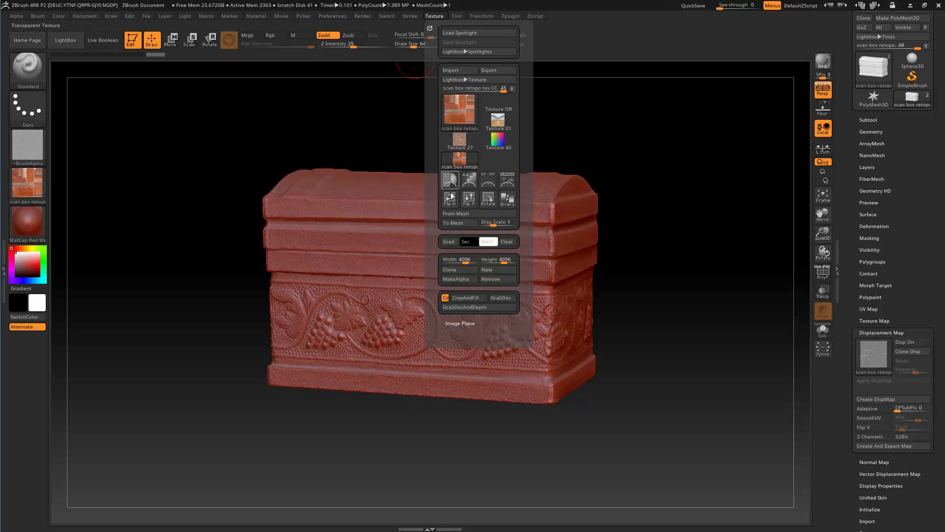
mouse_move(468, 199)
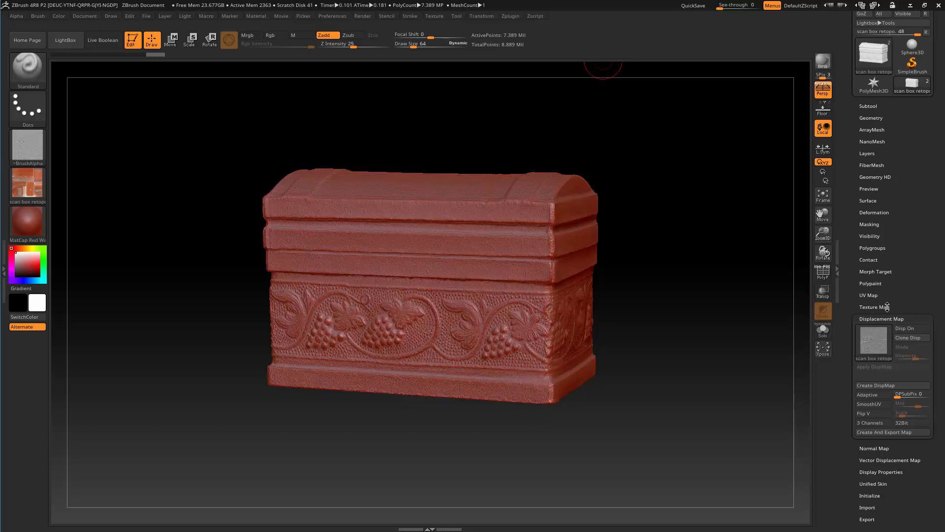
- Assign the colour-corrected scan box retopo texture as the chest's Tool > Texture Map
left_click(875, 307)
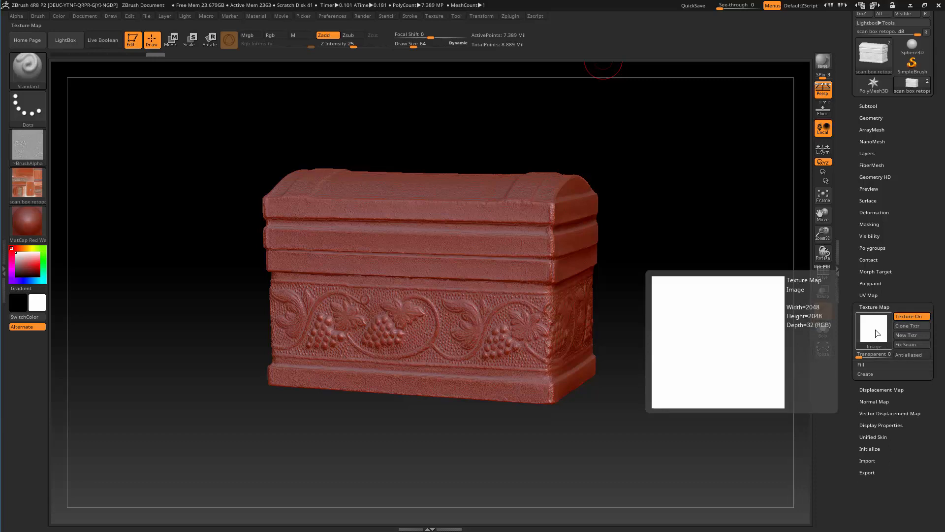
left_click(872, 327)
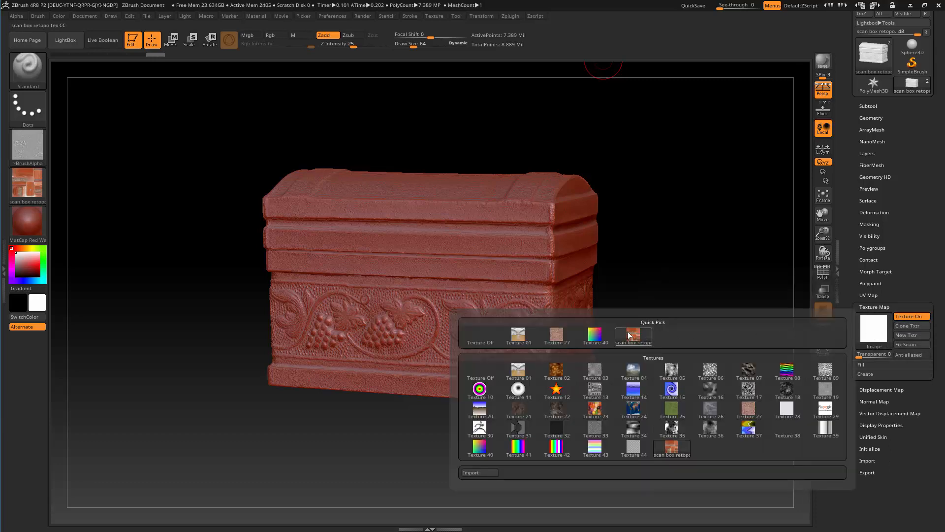
mouse_move(632, 337)
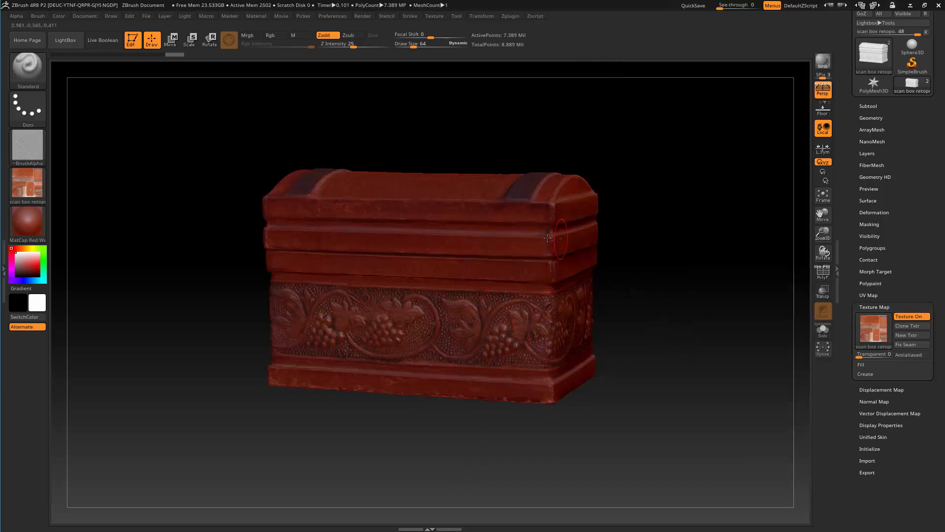
mouse_move(514, 251)
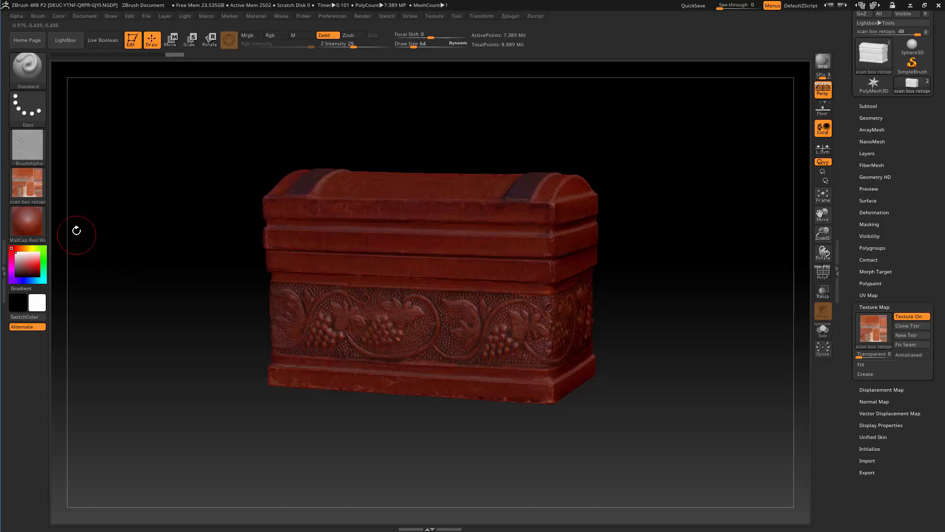
mouse_move(65, 220)
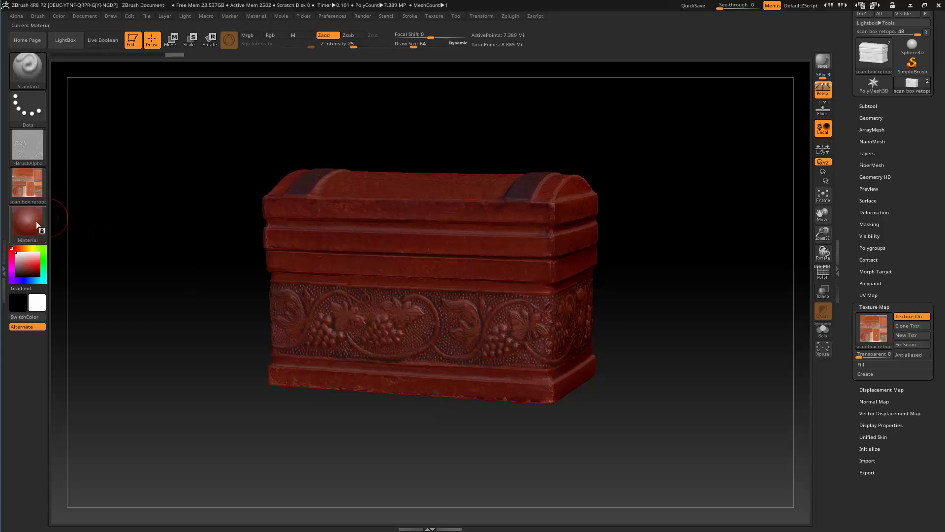
mouse_move(28, 224)
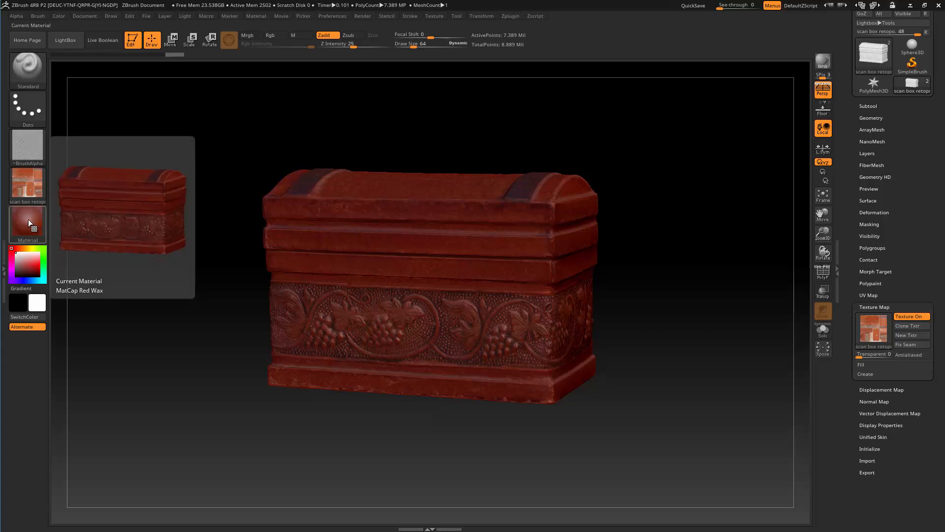
- Change the chest's material from MatCap Red Wax to FastShader under Standard Materials
left_click(27, 223)
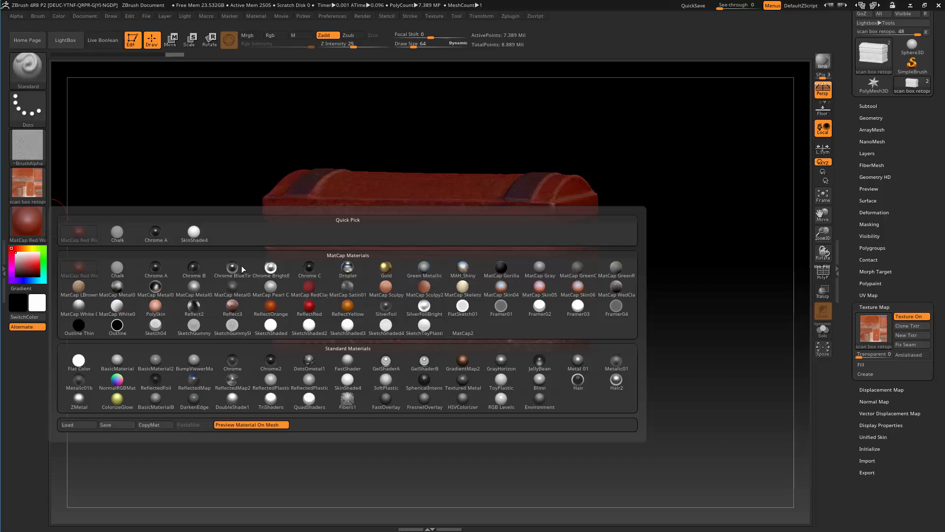
left_click(385, 309)
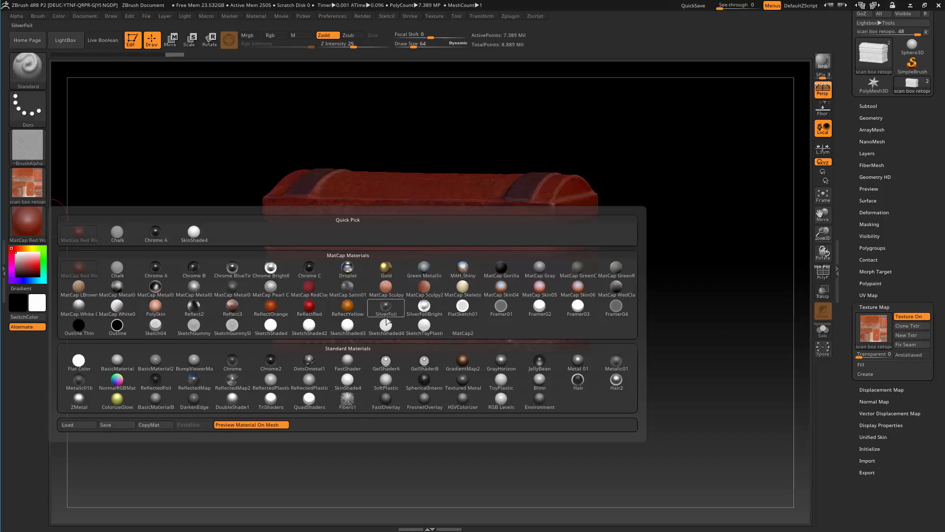
left_click(347, 360)
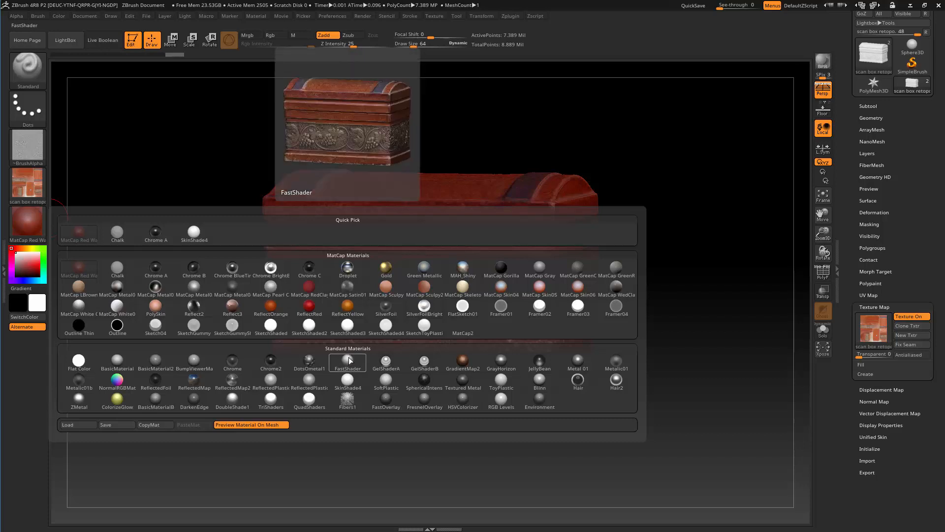
left_click(347, 362)
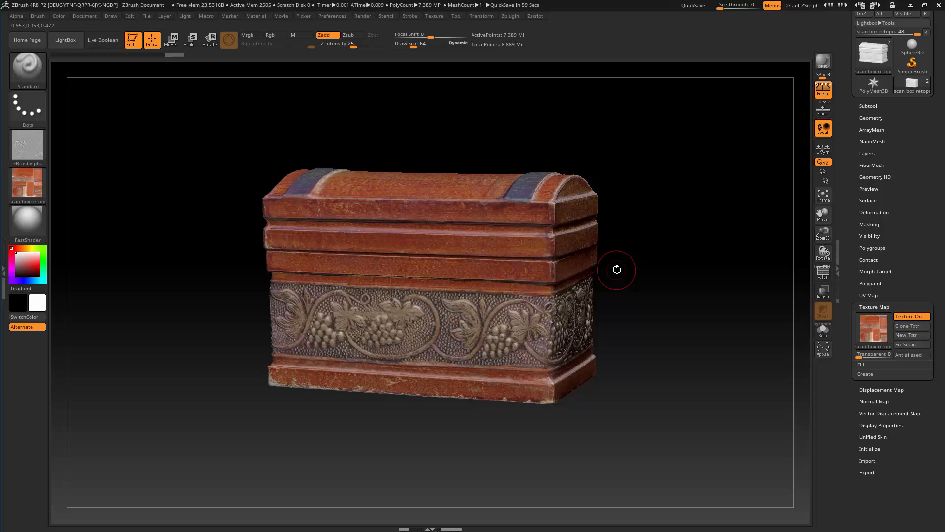
mouse_move(614, 229)
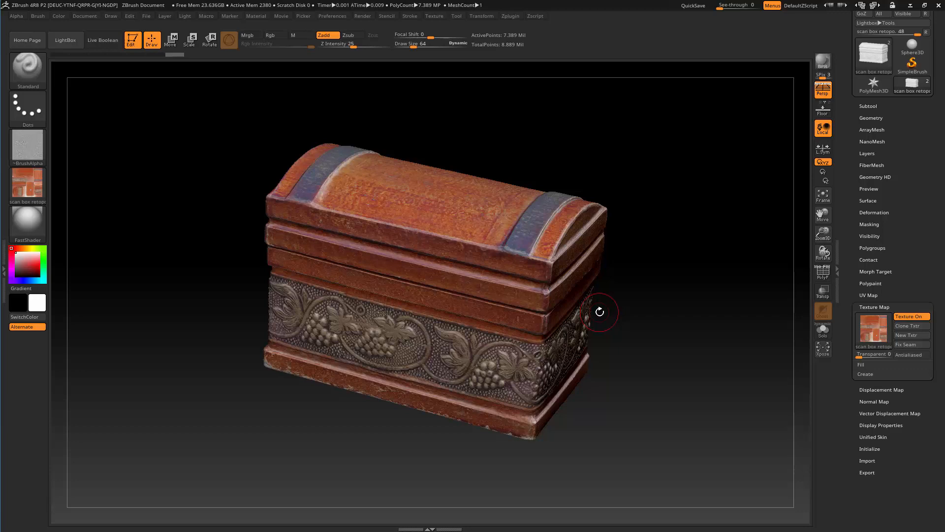
mouse_move(804, 241)
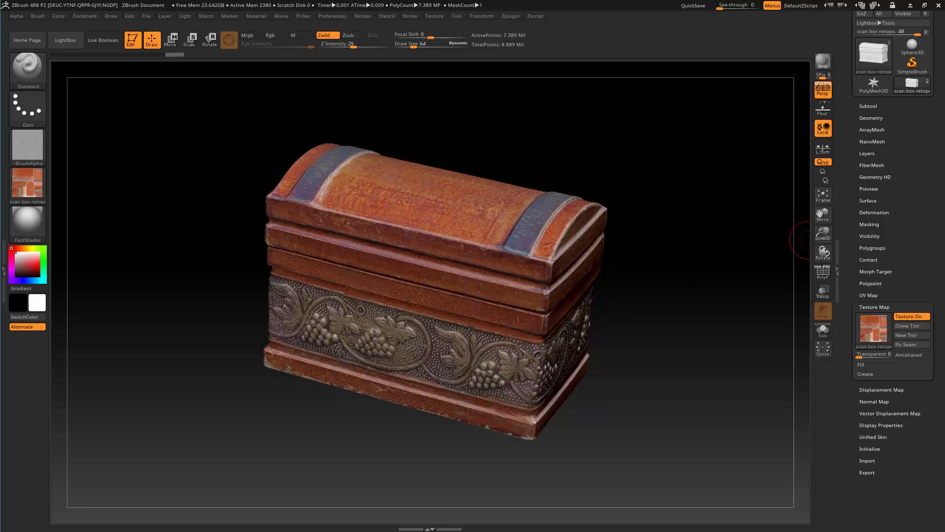
mouse_move(847, 239)
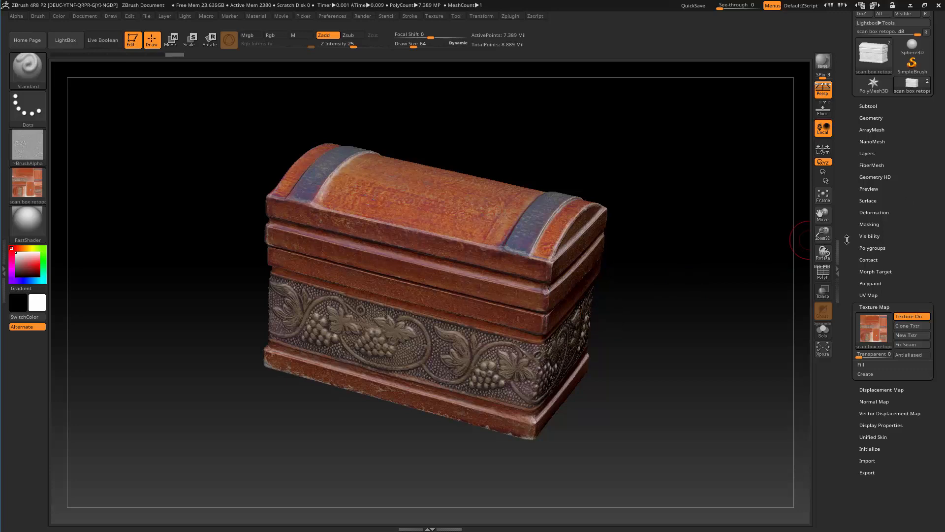
mouse_move(914, 186)
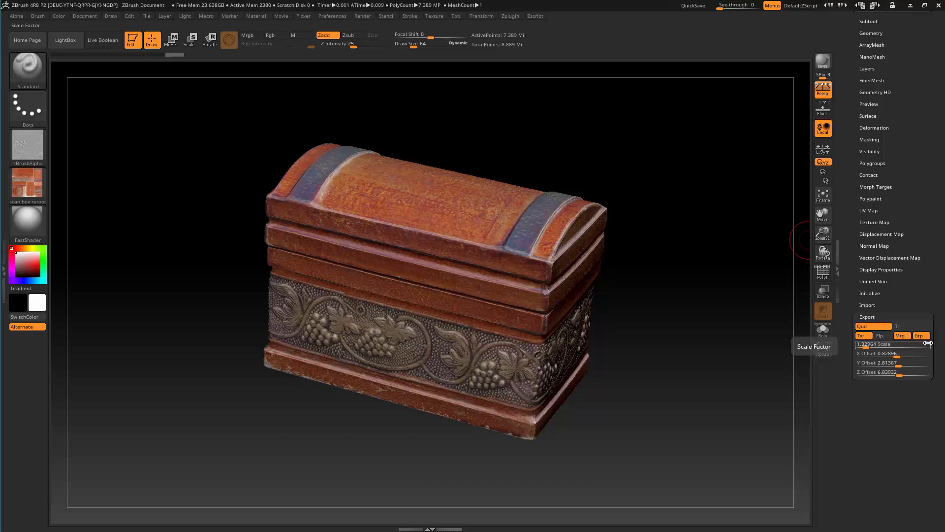
mouse_move(921, 334)
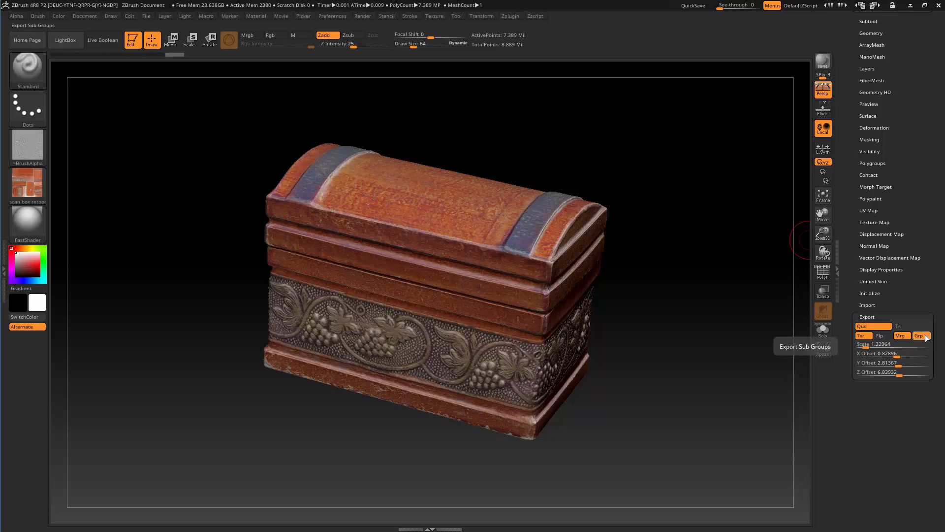
- Turn off Grp, confirm max SDiv, and save the OBJ as 'scan box retopo ZB Hires v2'
left_click(918, 334)
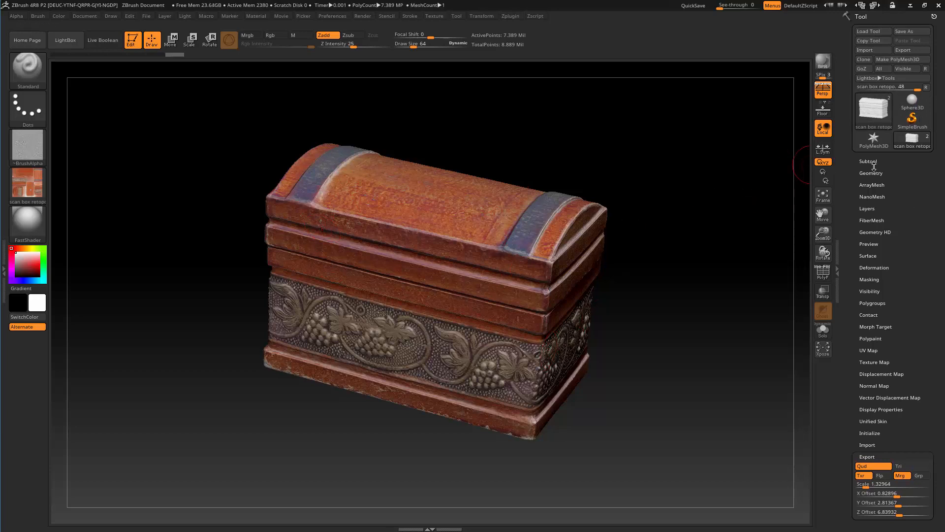
left_click(871, 173)
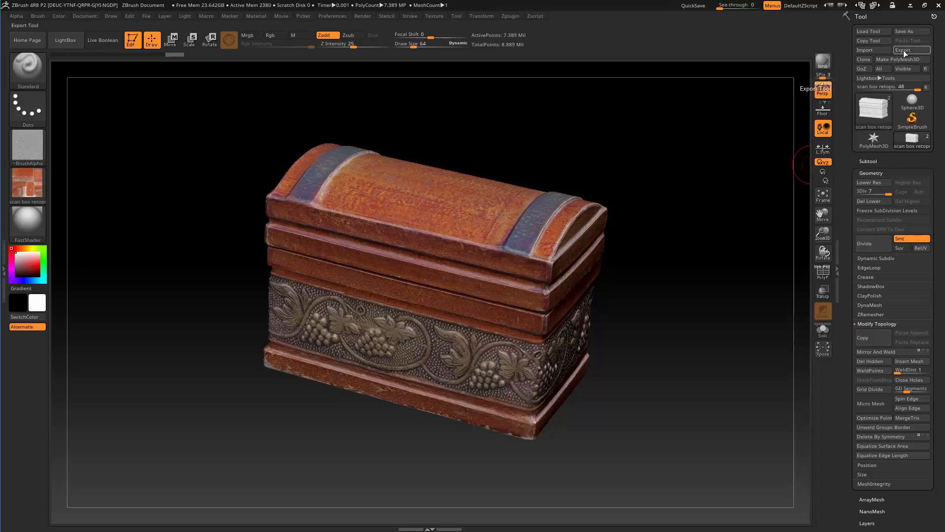
left_click(912, 51)
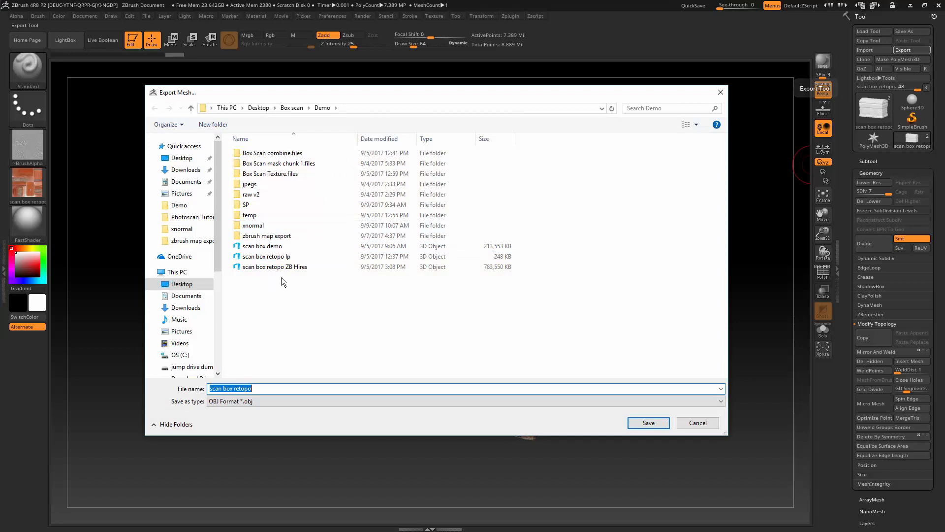
left_click(275, 267)
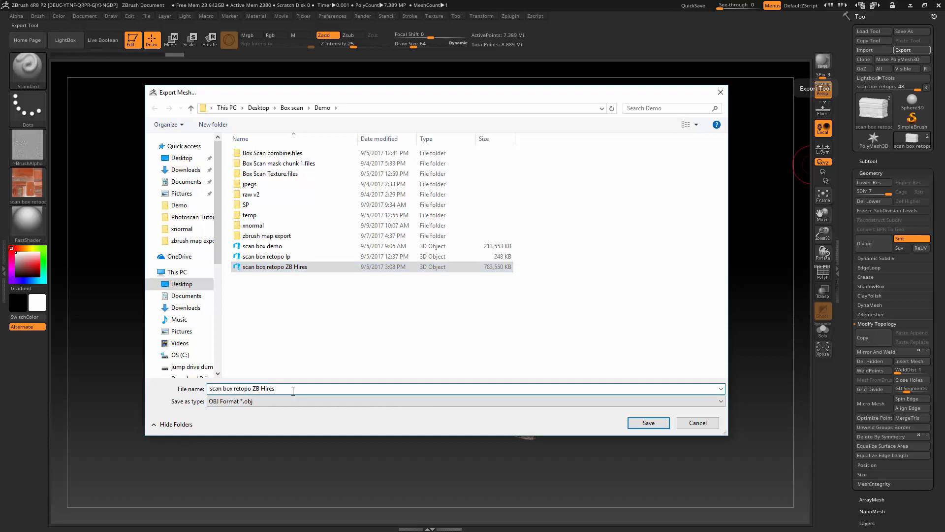
type("v")
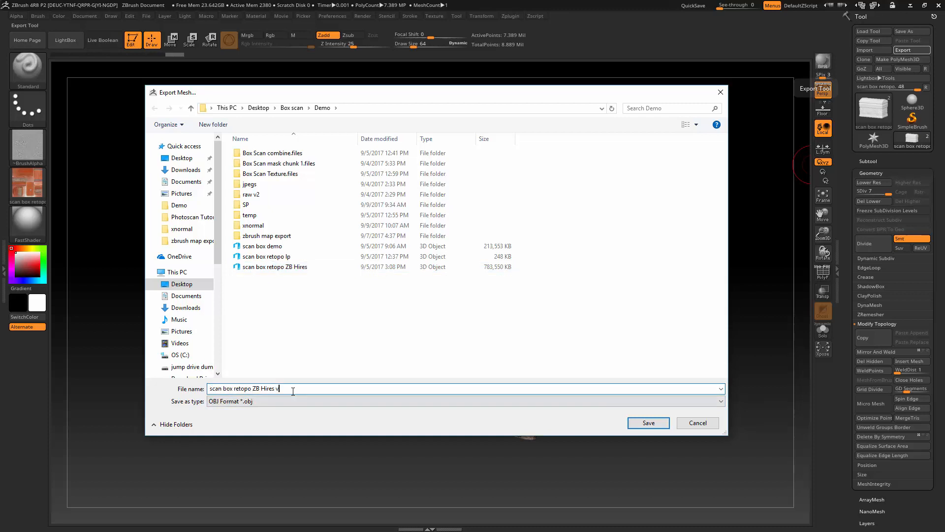
left_click(647, 423)
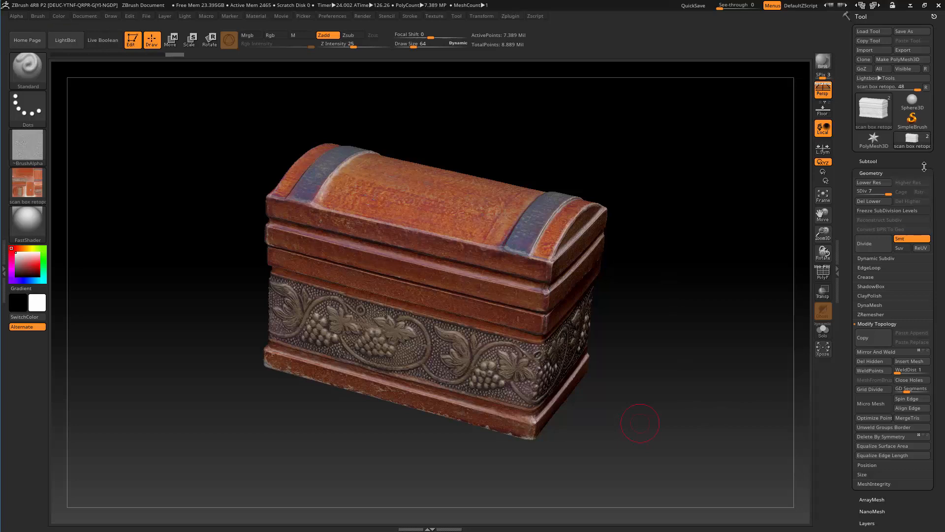
mouse_move(872, 182)
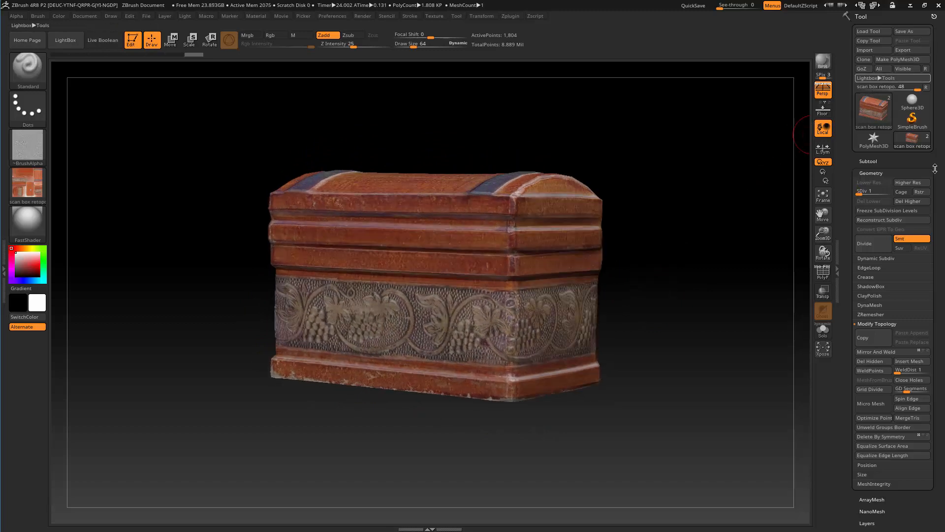
- At SDiv 1, save the low-poly OBJ as 'scan box retopo lp v2'
scroll("down", 3)
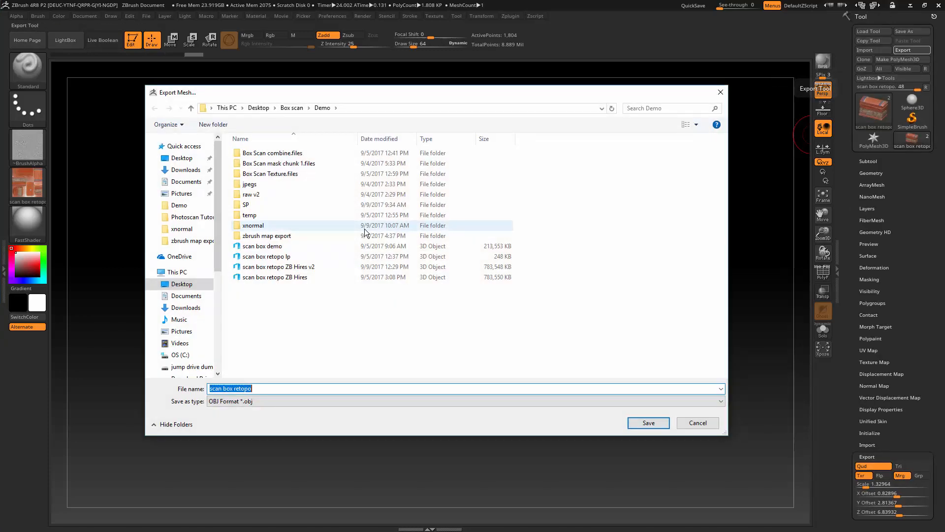
left_click(267, 256)
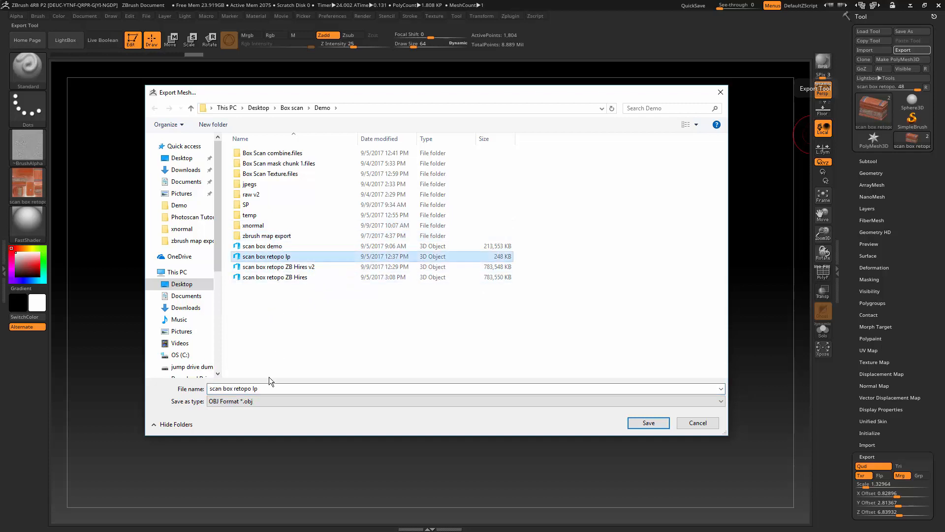
mouse_move(270, 327)
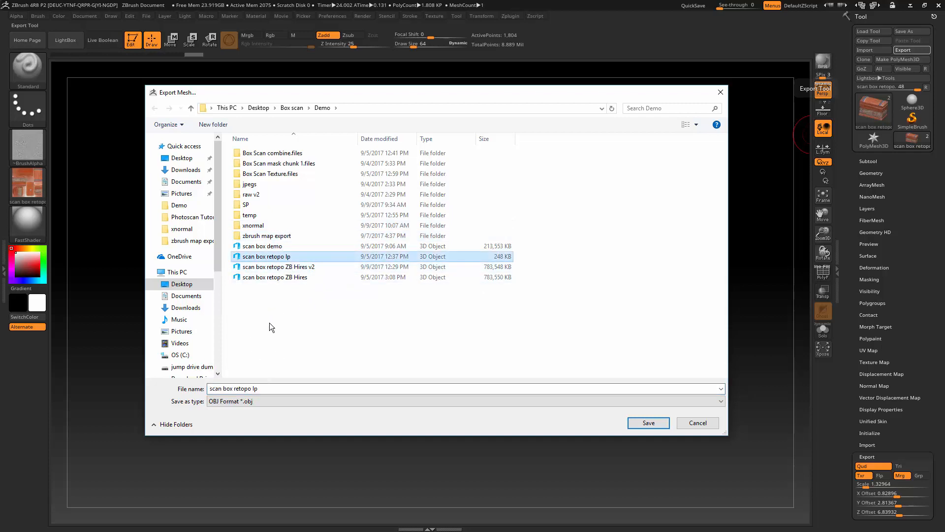
left_click(284, 388)
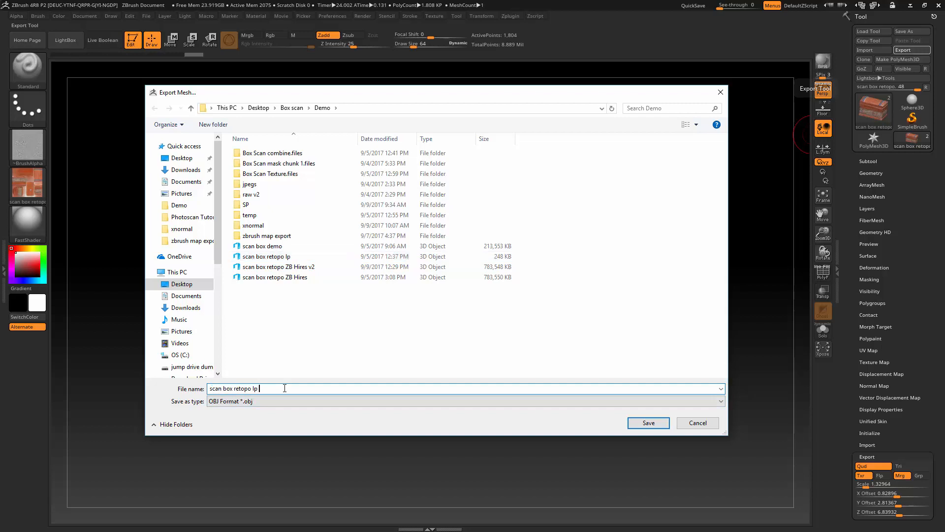
type("v2")
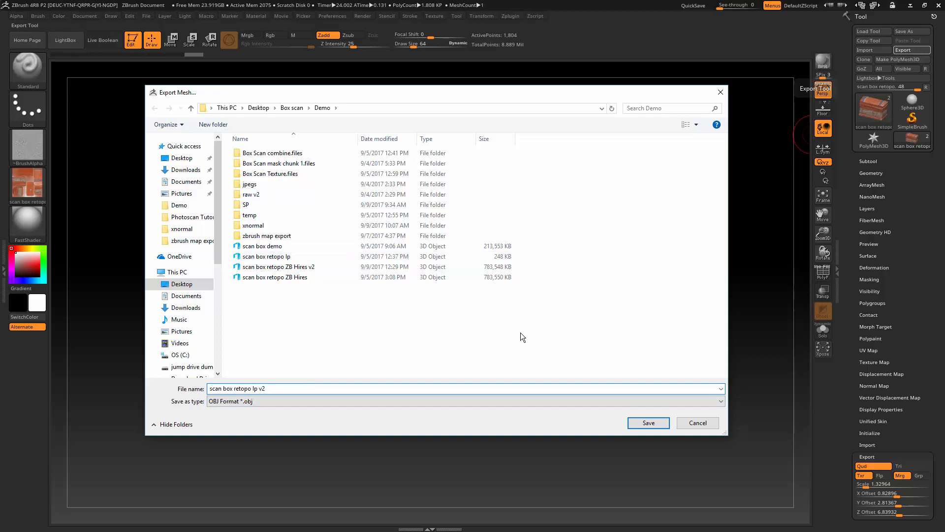
left_click(647, 423)
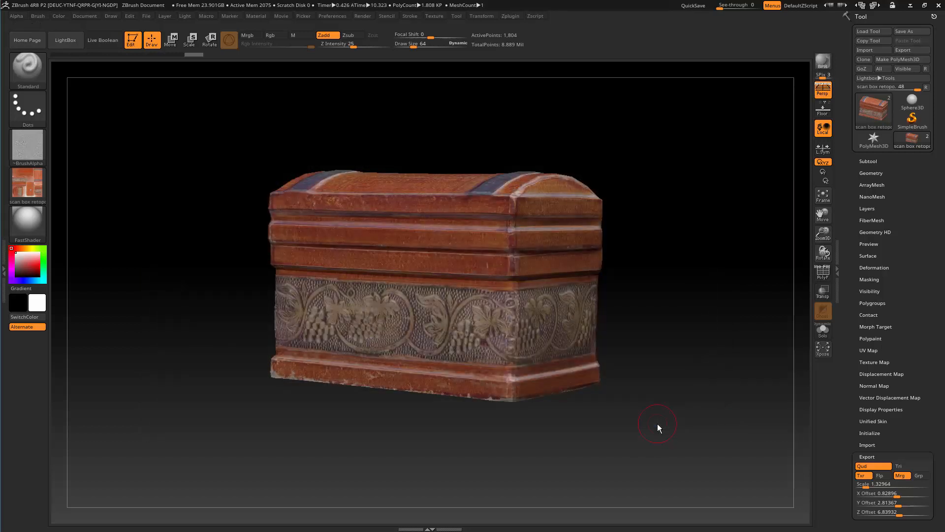